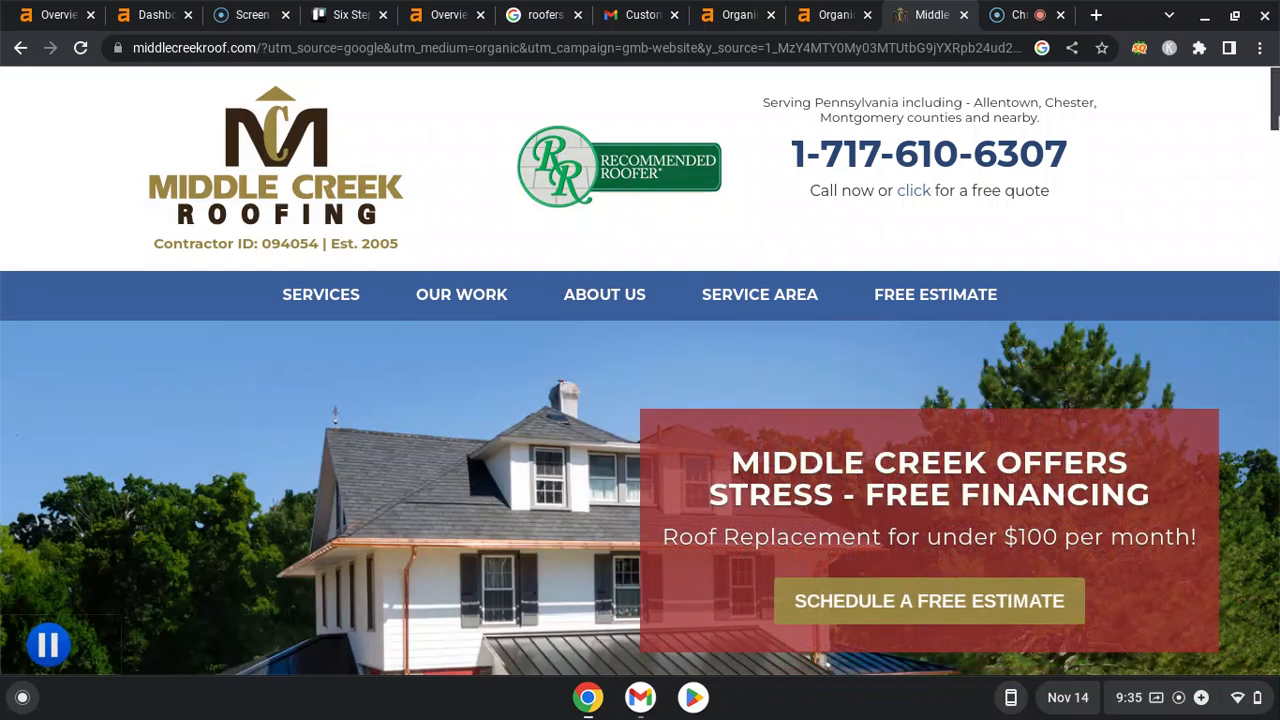
pyautogui.moveTo(908, 160)
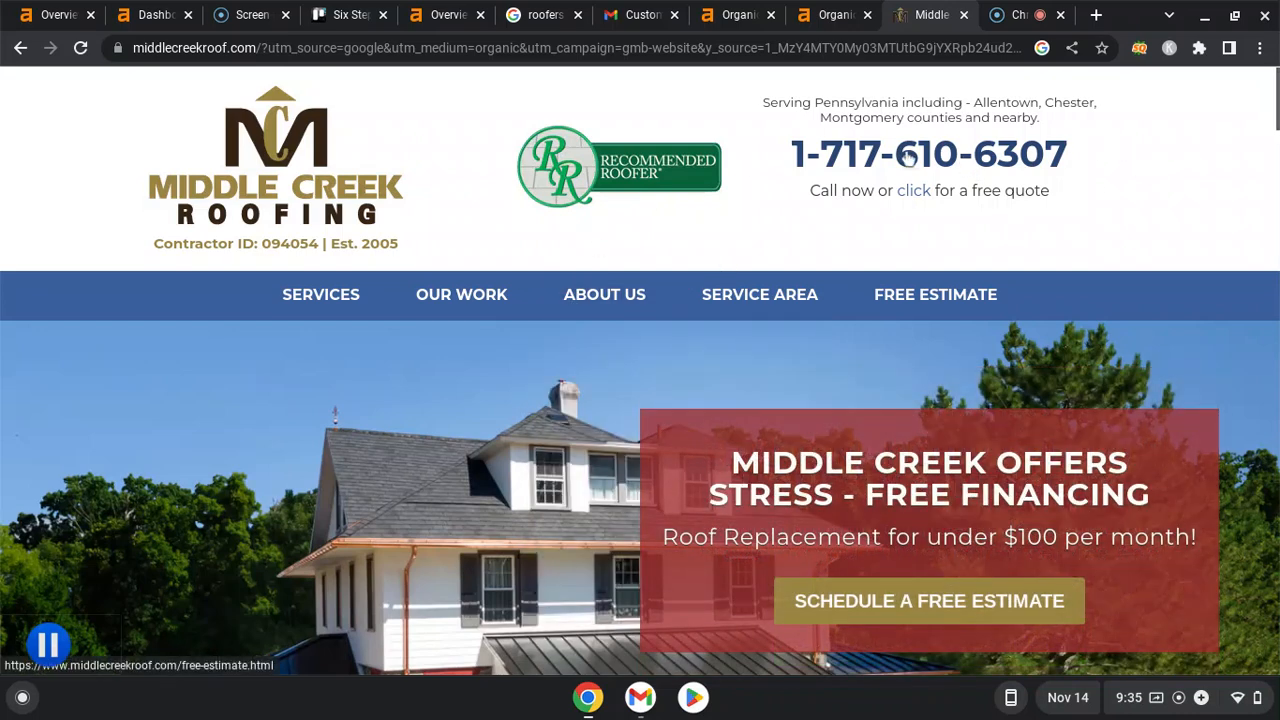
pyautogui.moveTo(1216, 200)
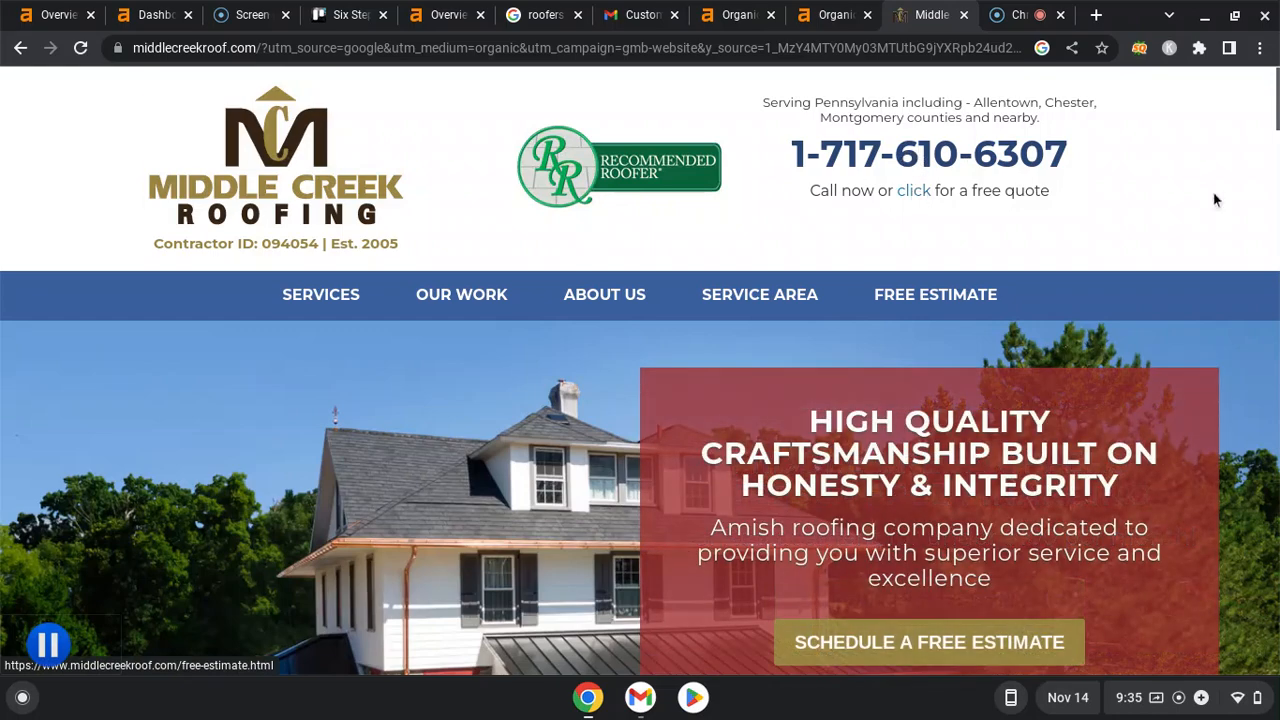
# - Scroll through the 'roofers allentown pa' results past the local roofer ads and sponsored listings
pyautogui.scroll(-3)
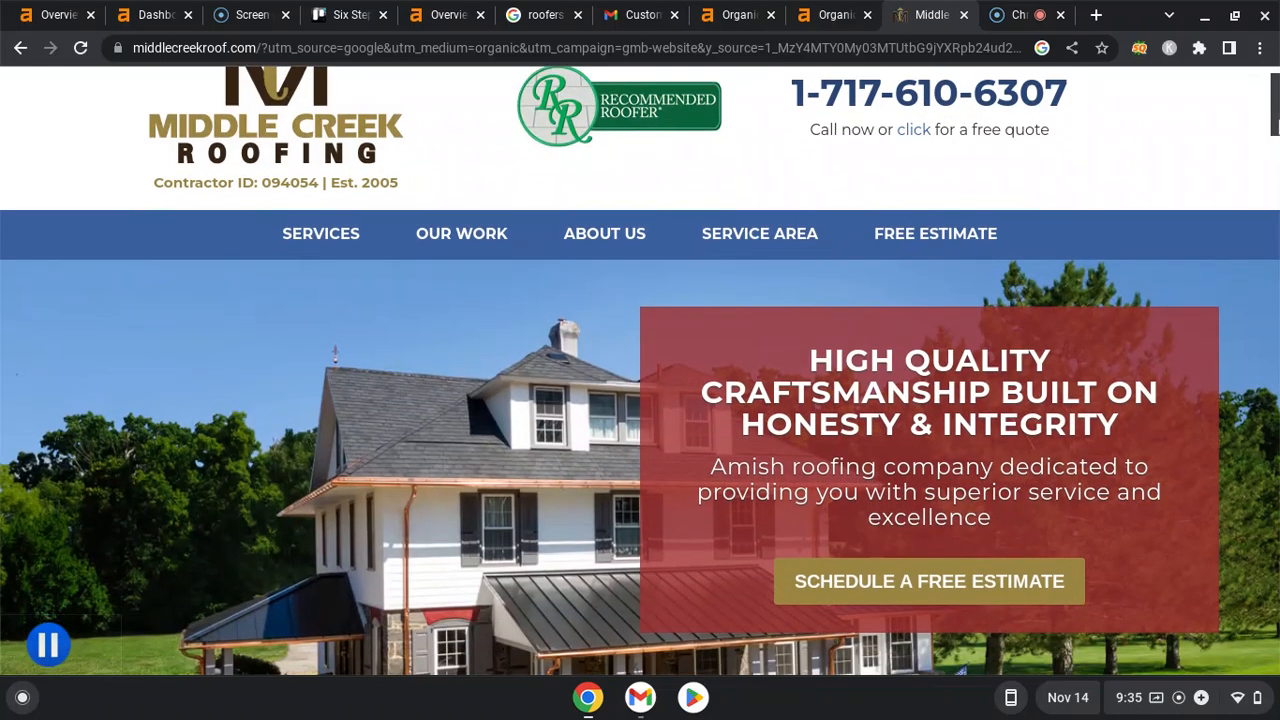
pyautogui.scroll(-3)
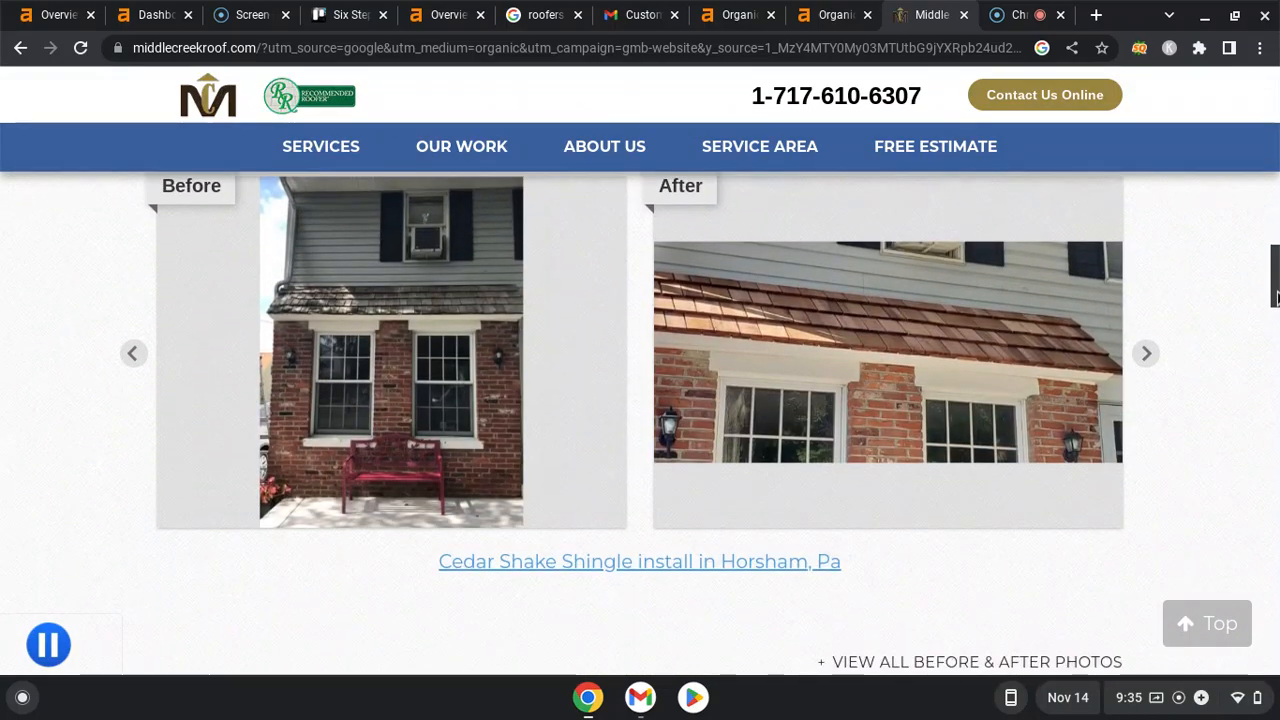
pyautogui.scroll(-3)
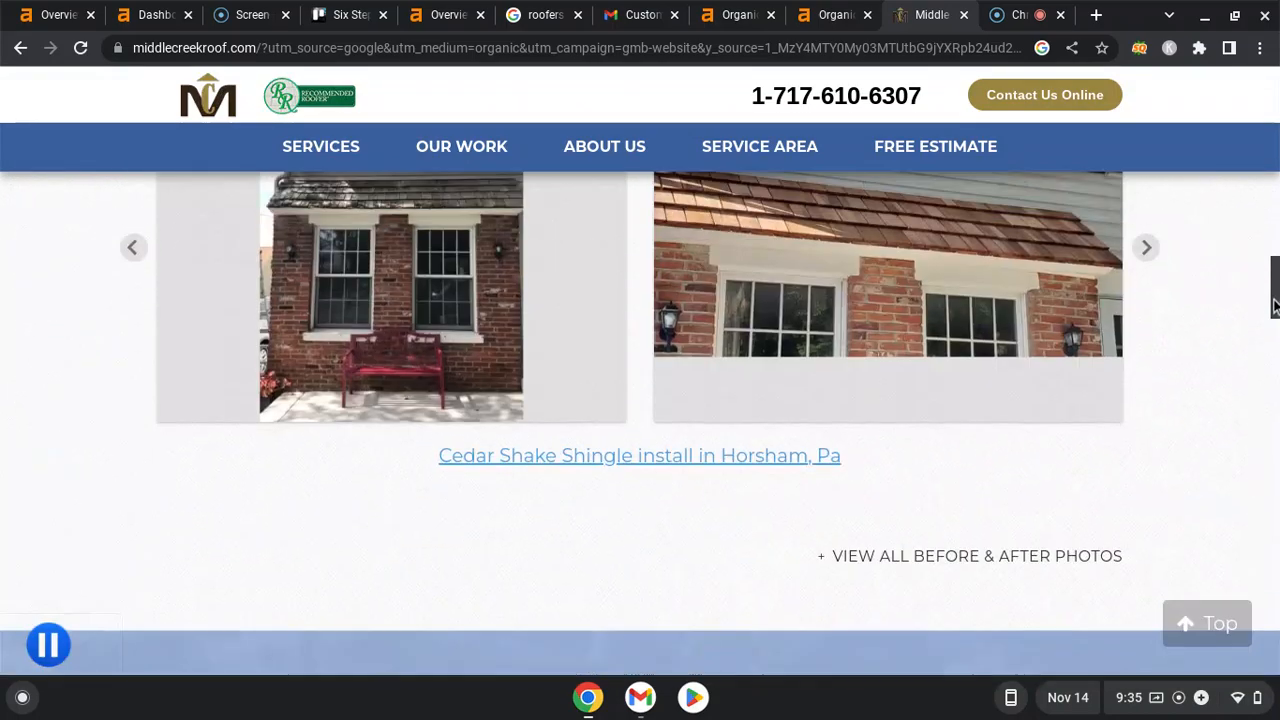
pyautogui.scroll(-3)
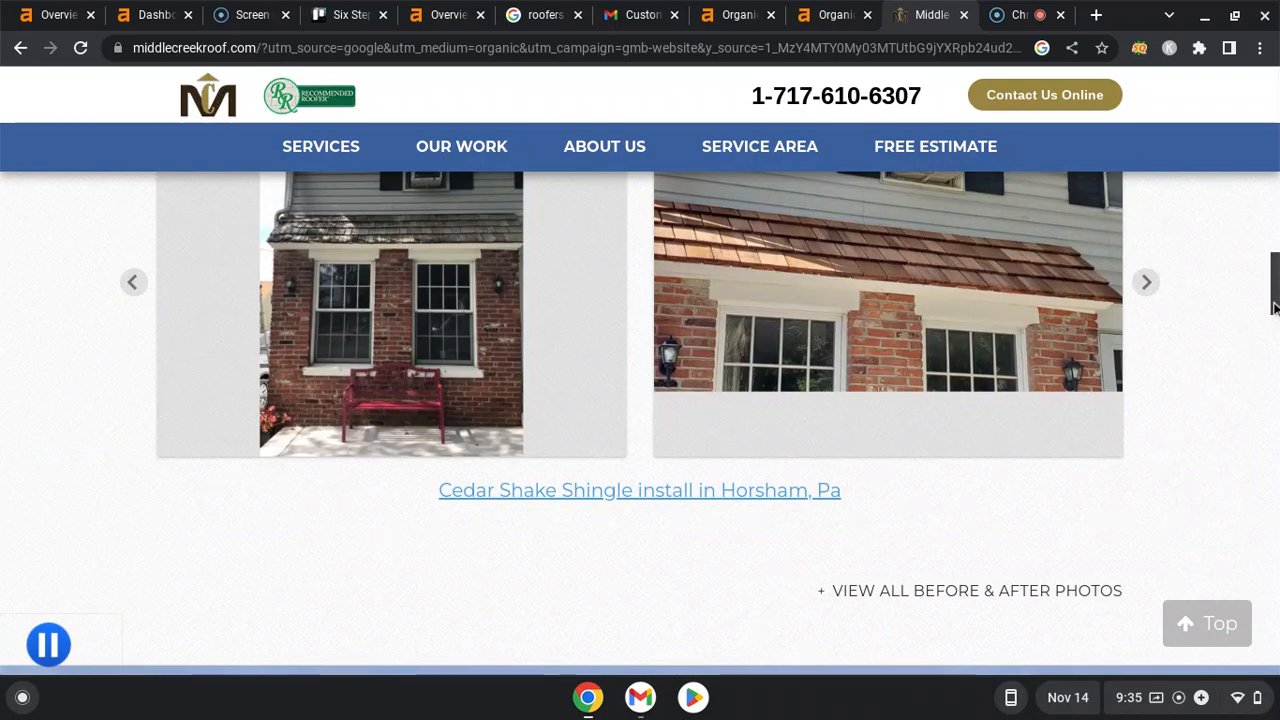
pyautogui.scroll(3)
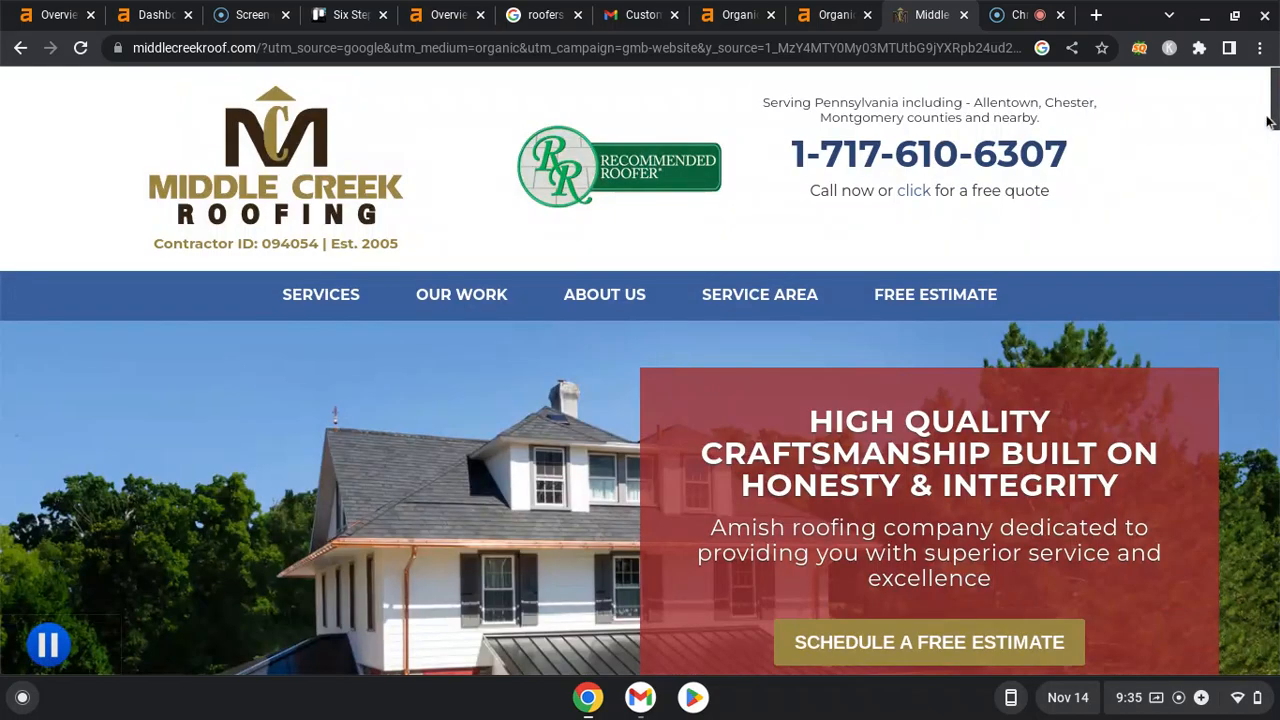
pyautogui.scroll(-3)
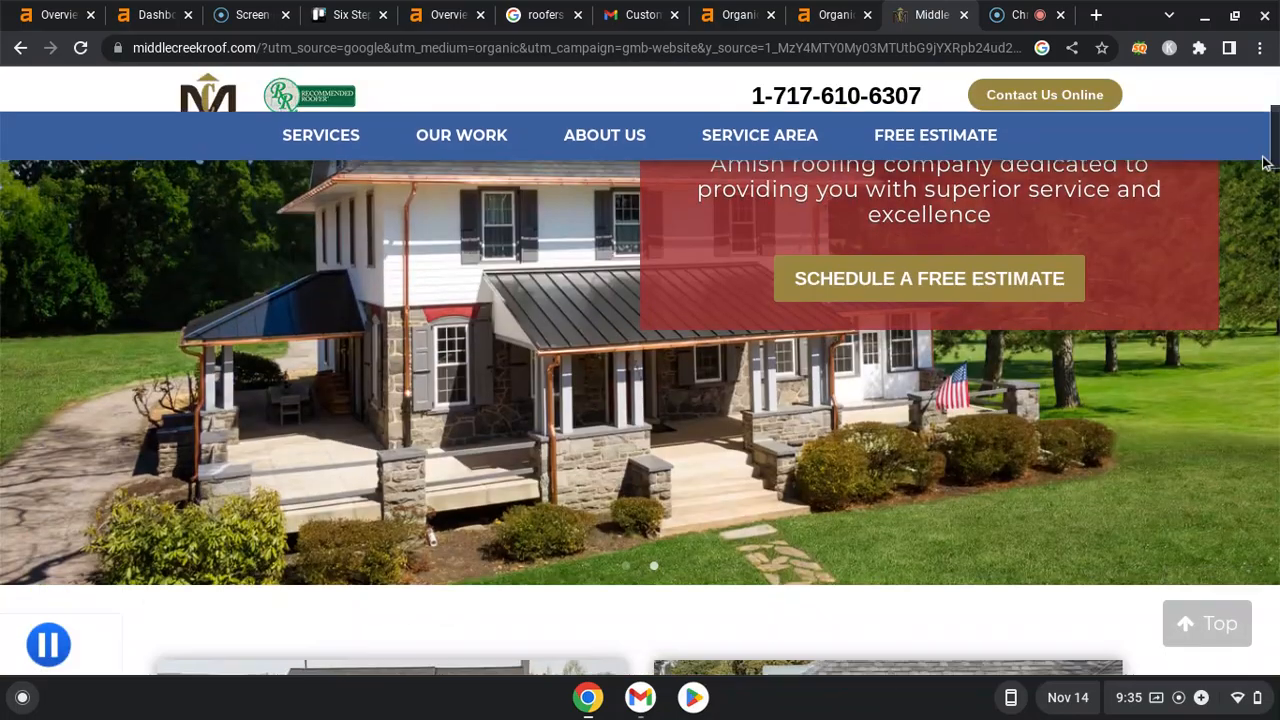
pyautogui.scroll(-3)
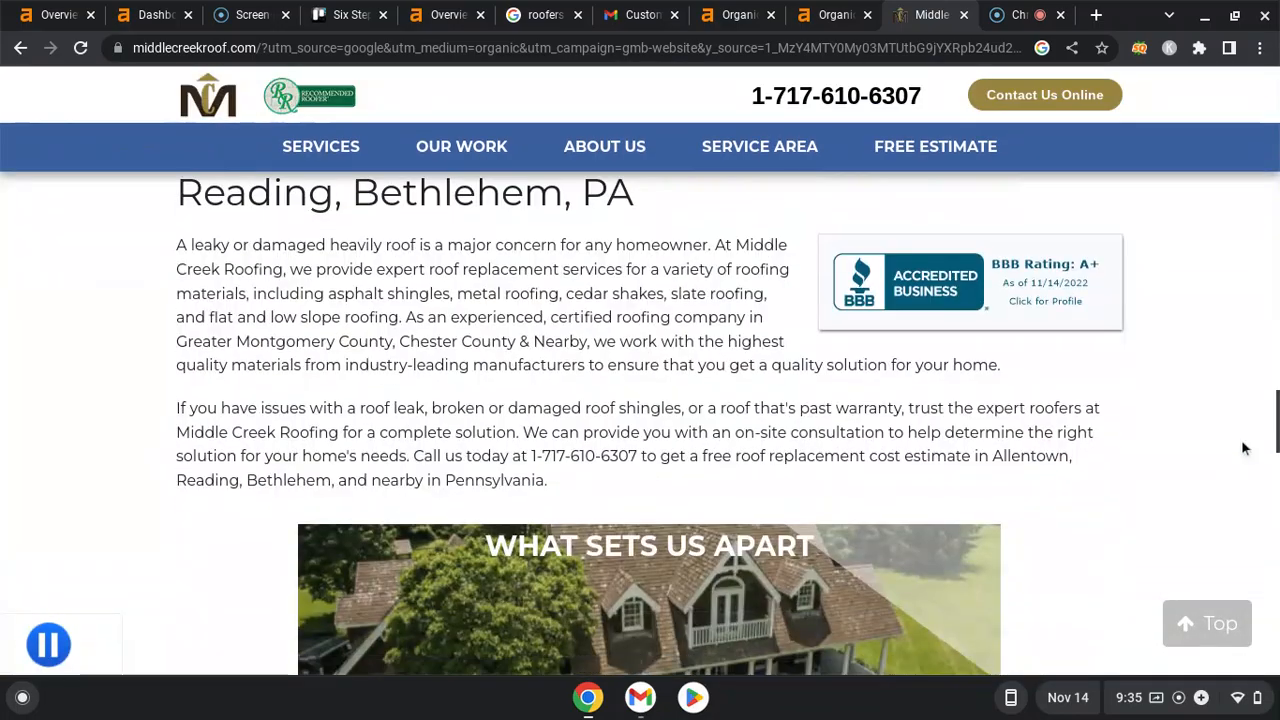
pyautogui.scroll(-3)
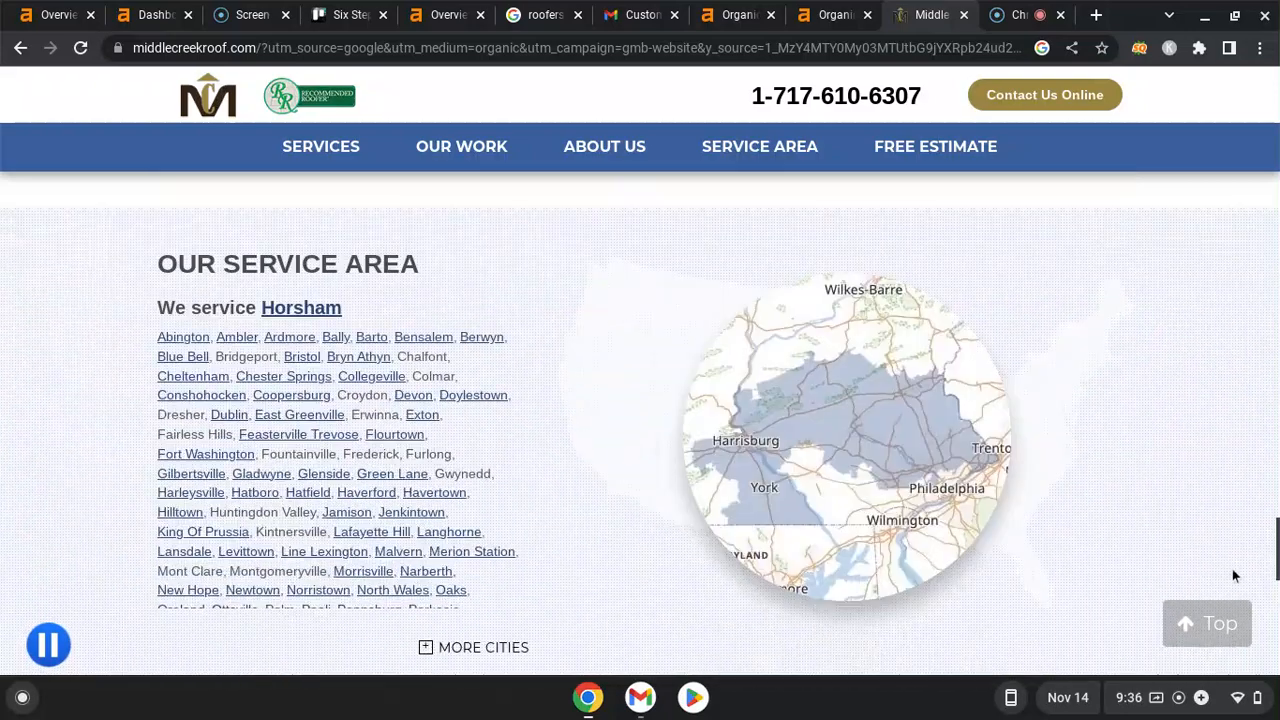
pyautogui.scroll(-3)
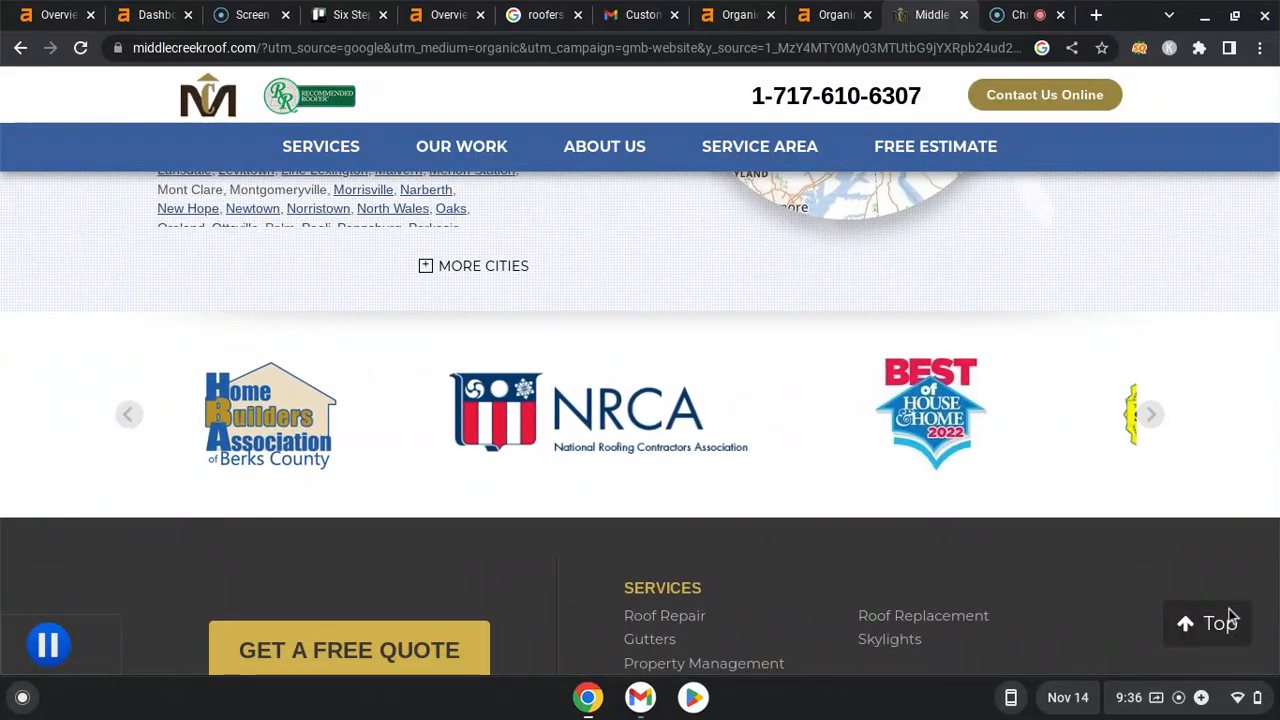
# - Return to the top of the 'roofers allentown pa' results after selecting a result area
pyautogui.click(1150, 414)
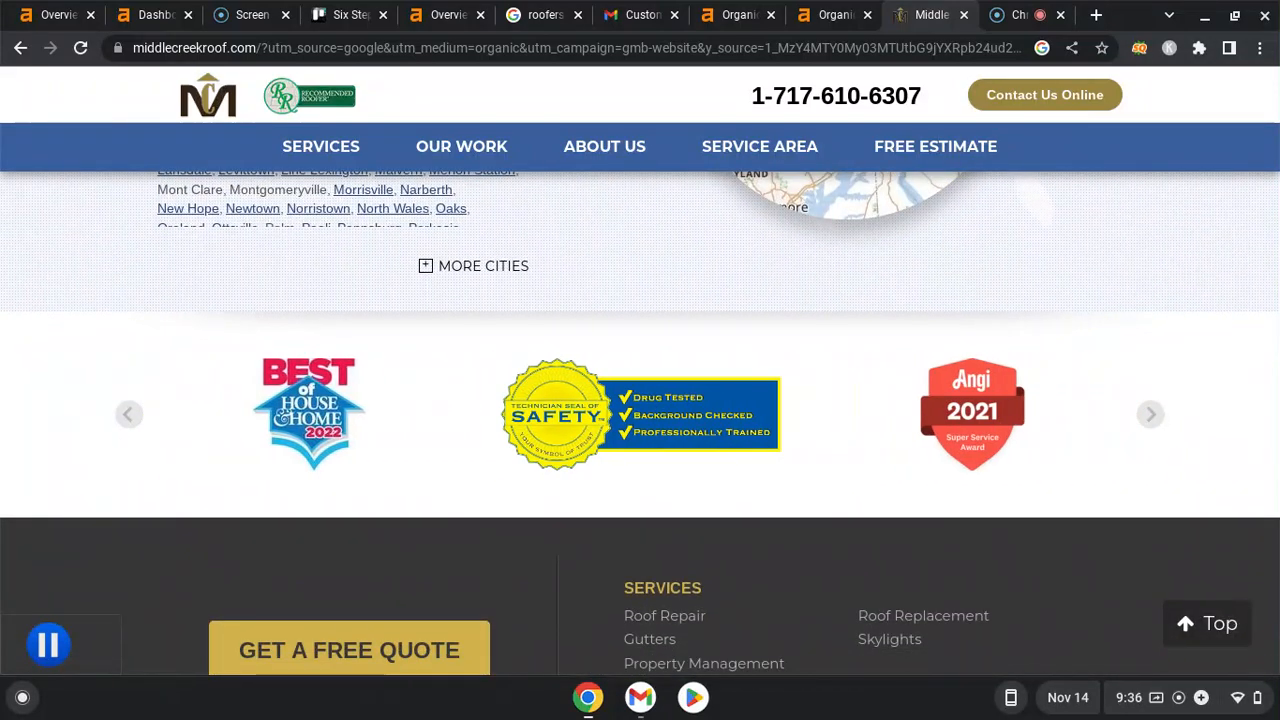
pyautogui.scroll(3)
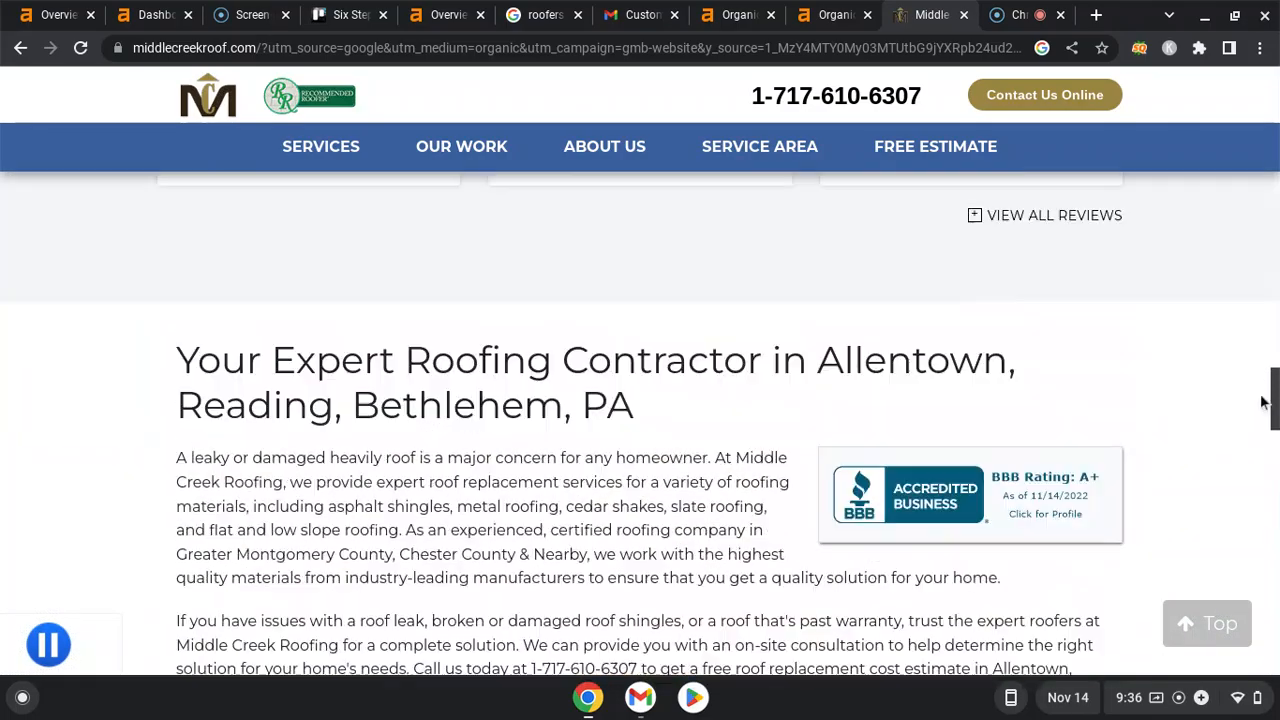
pyautogui.scroll(3)
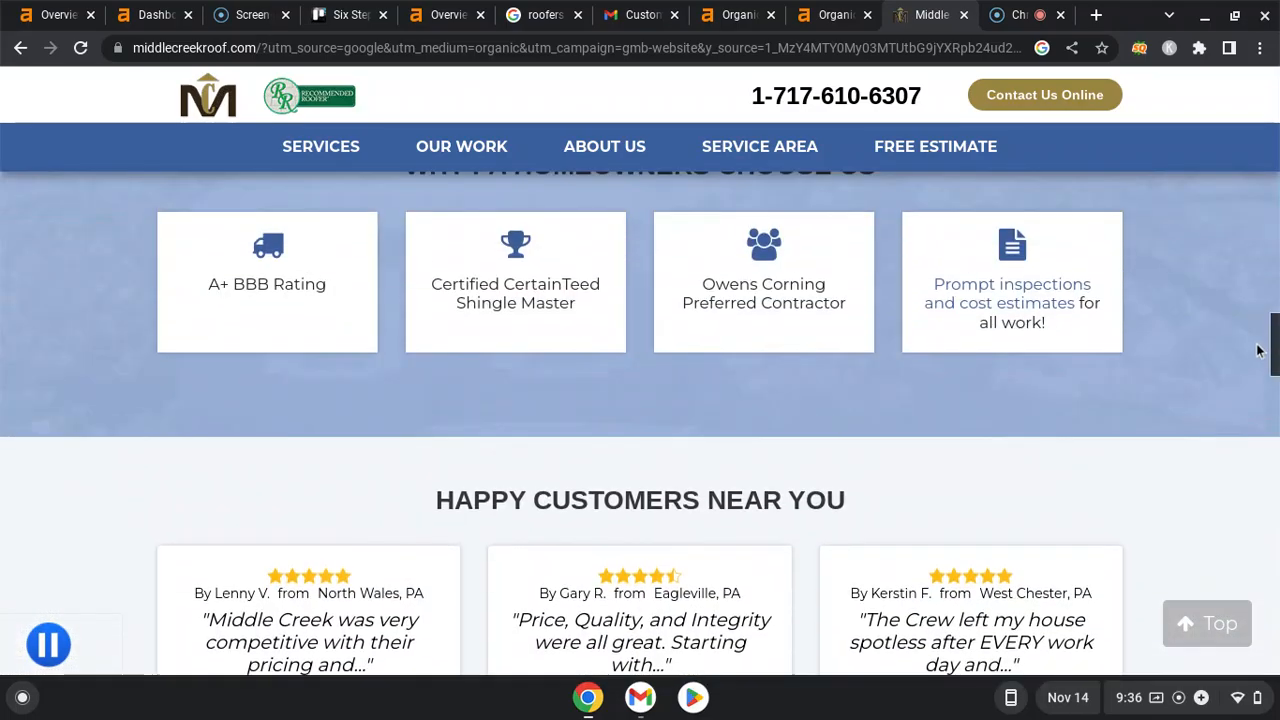
pyautogui.scroll(3)
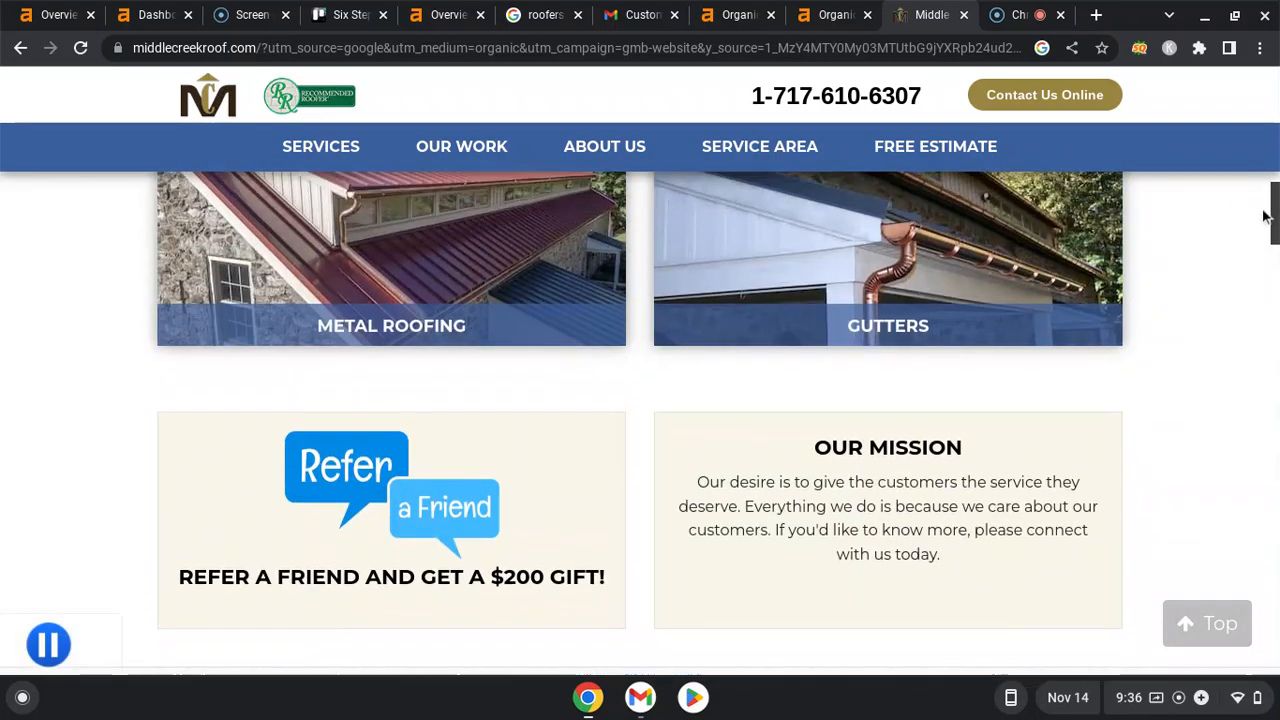
pyautogui.scroll(3)
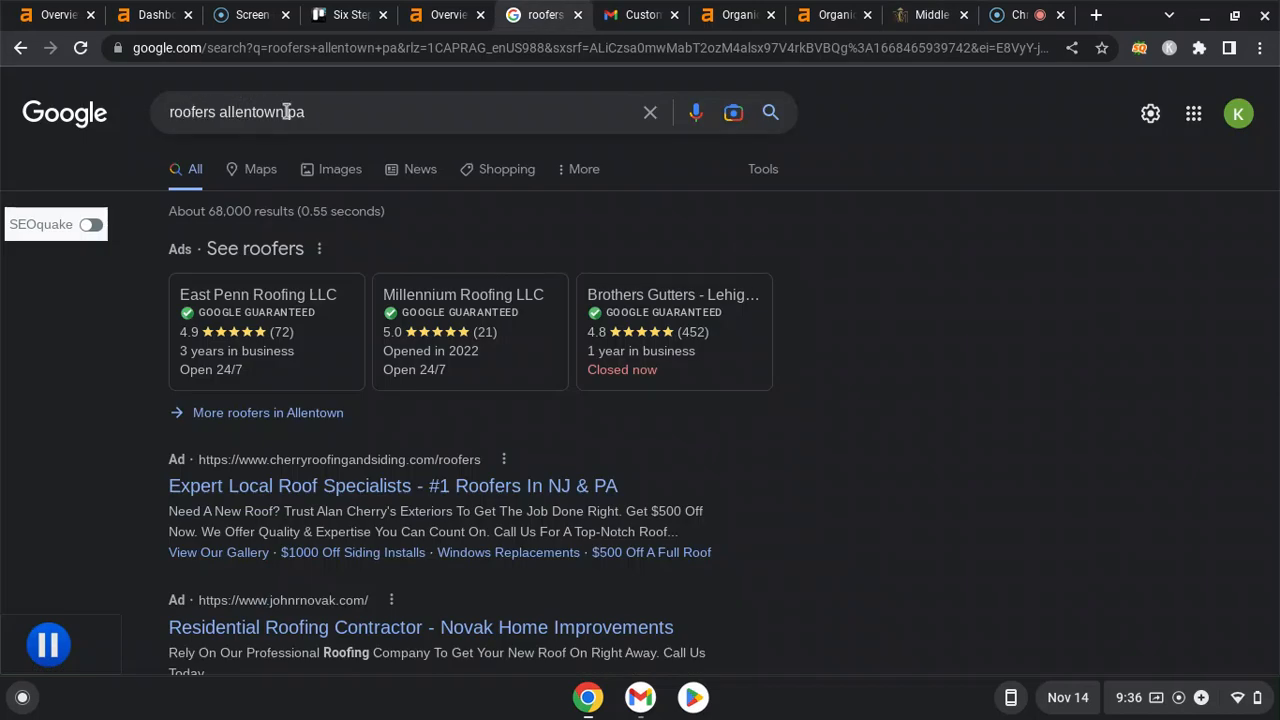
pyautogui.moveTo(284, 112)
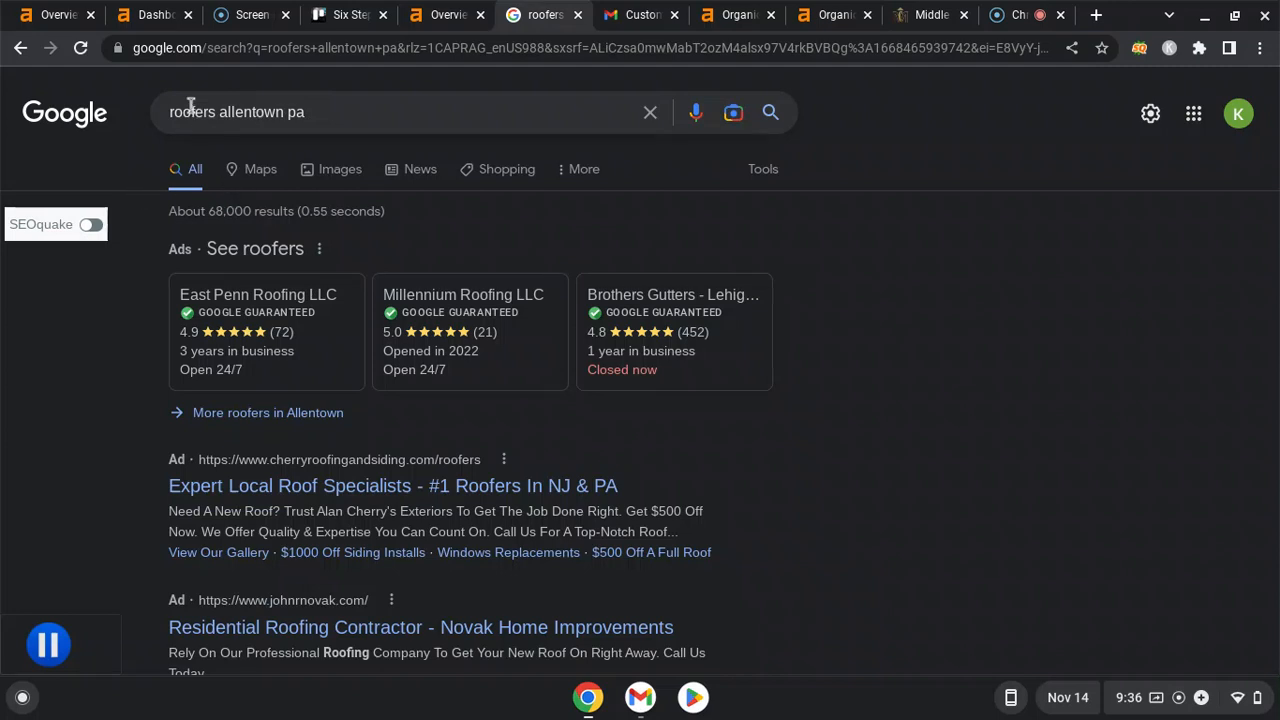
pyautogui.moveTo(356, 510)
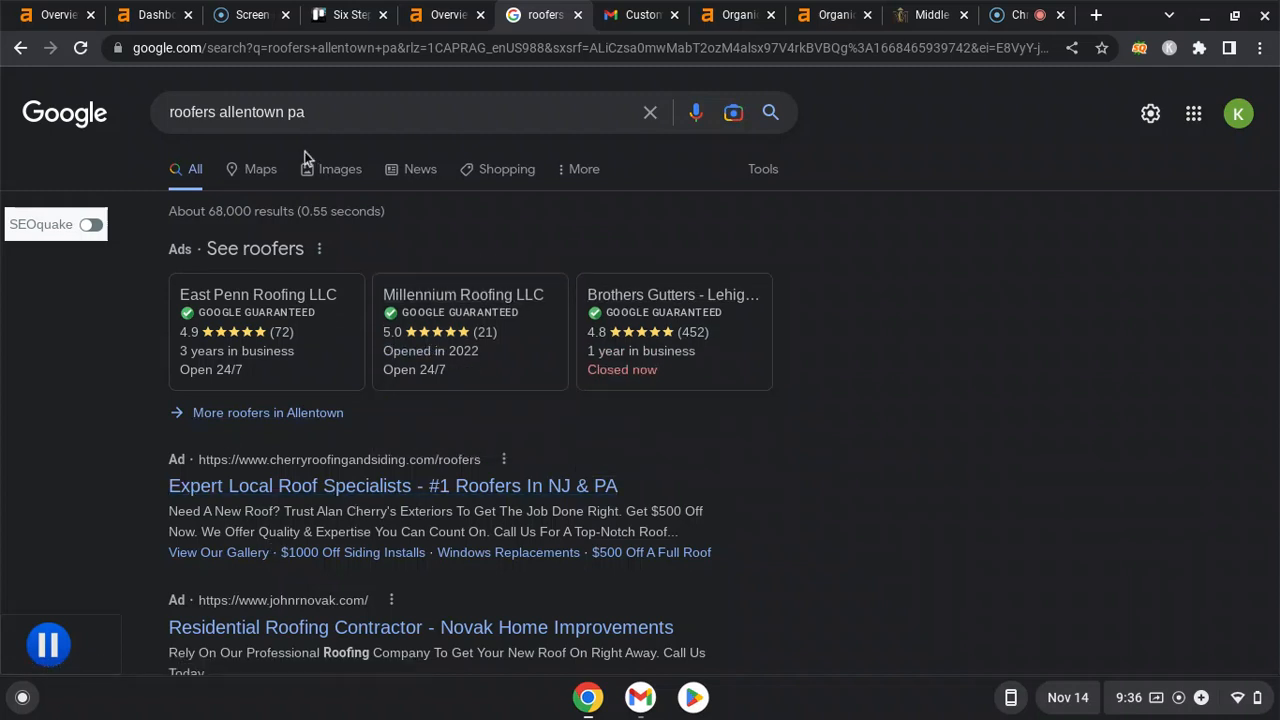
pyautogui.moveTo(654, 232)
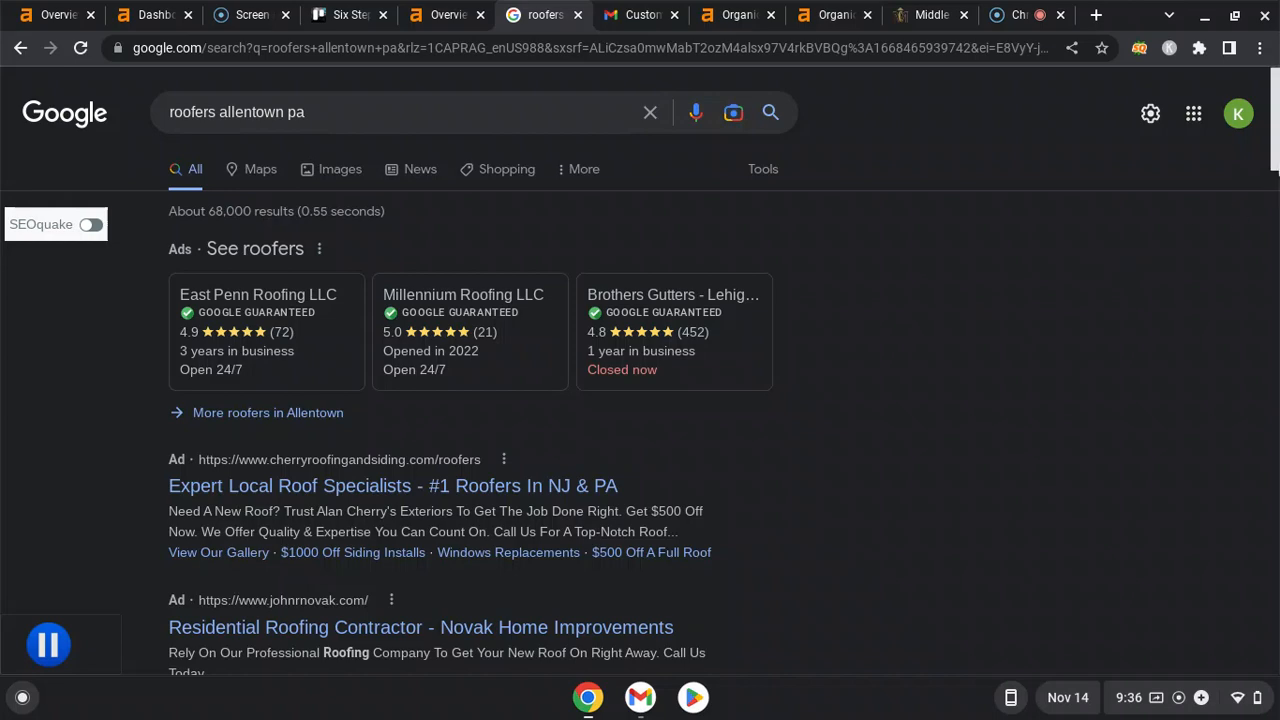
pyautogui.scroll(-3)
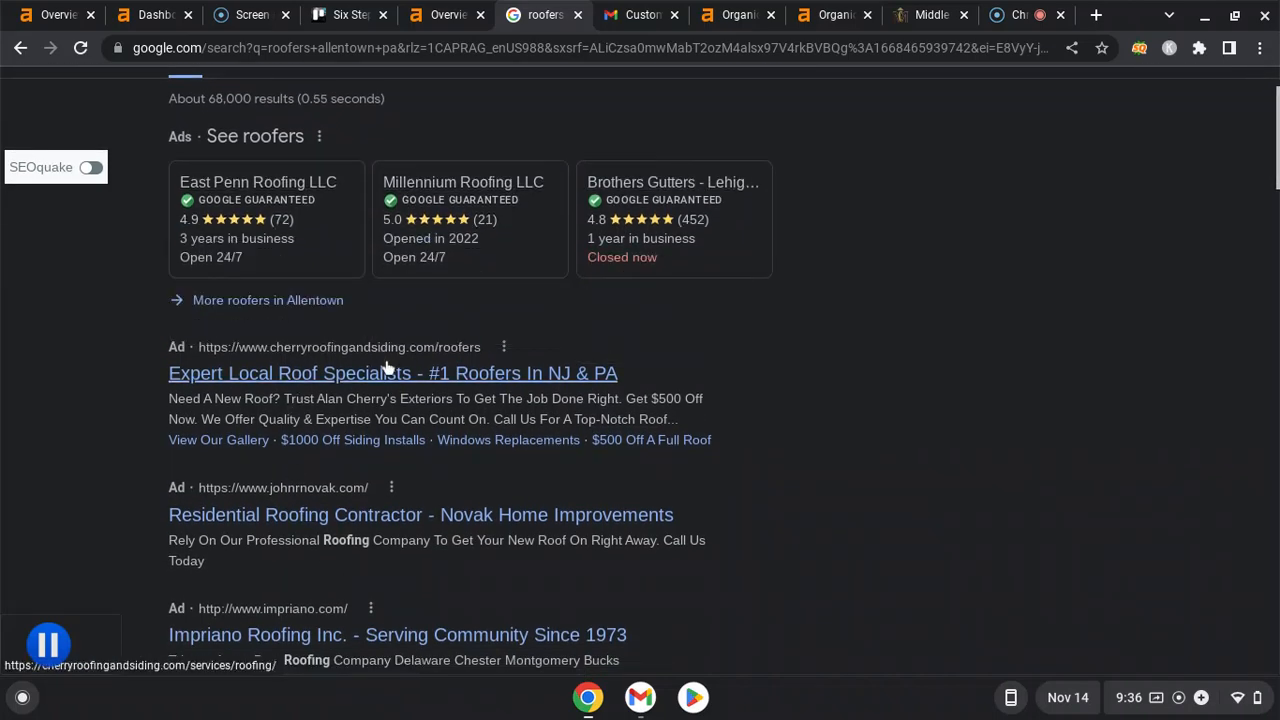
pyautogui.scroll(-3)
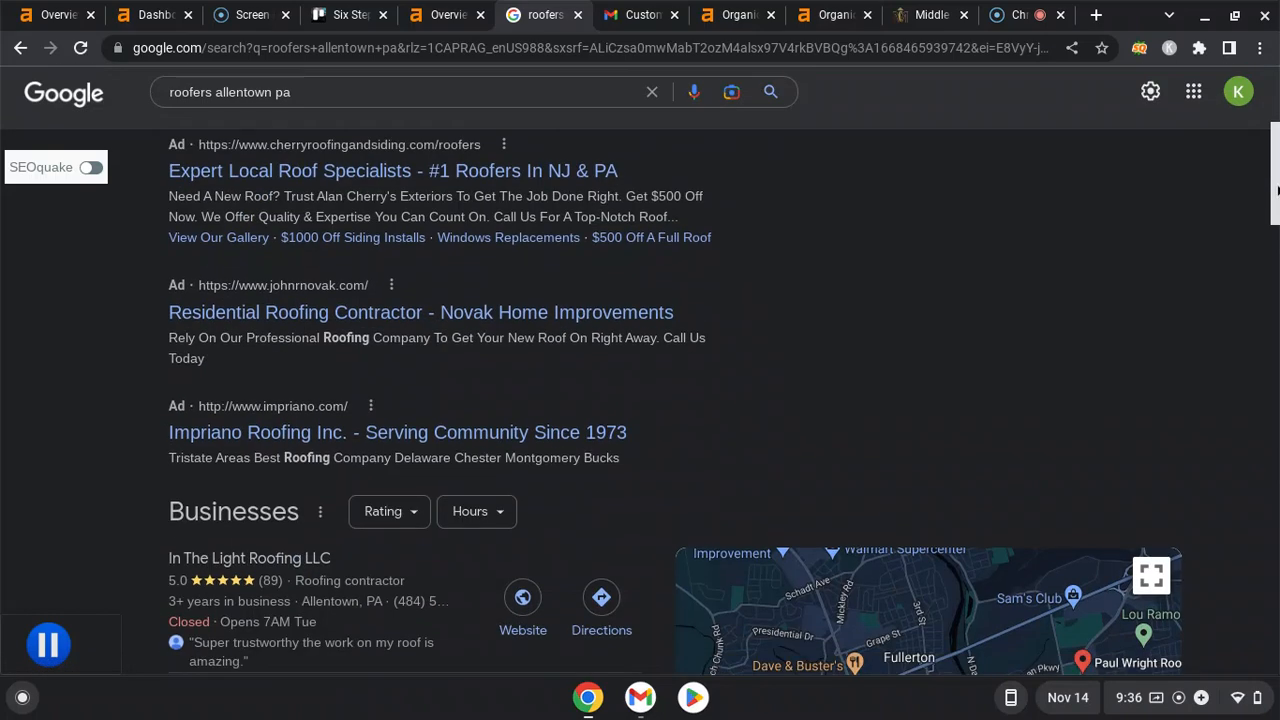
pyautogui.scroll(-3)
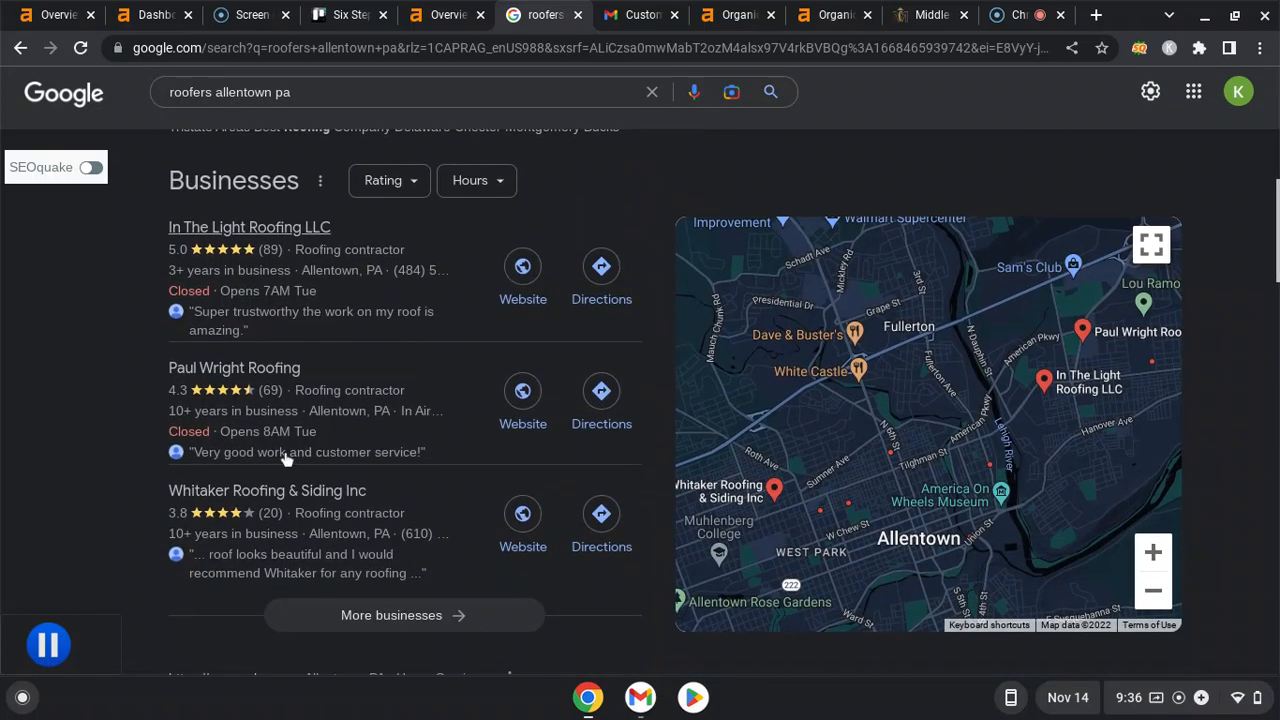
pyautogui.moveTo(232, 368)
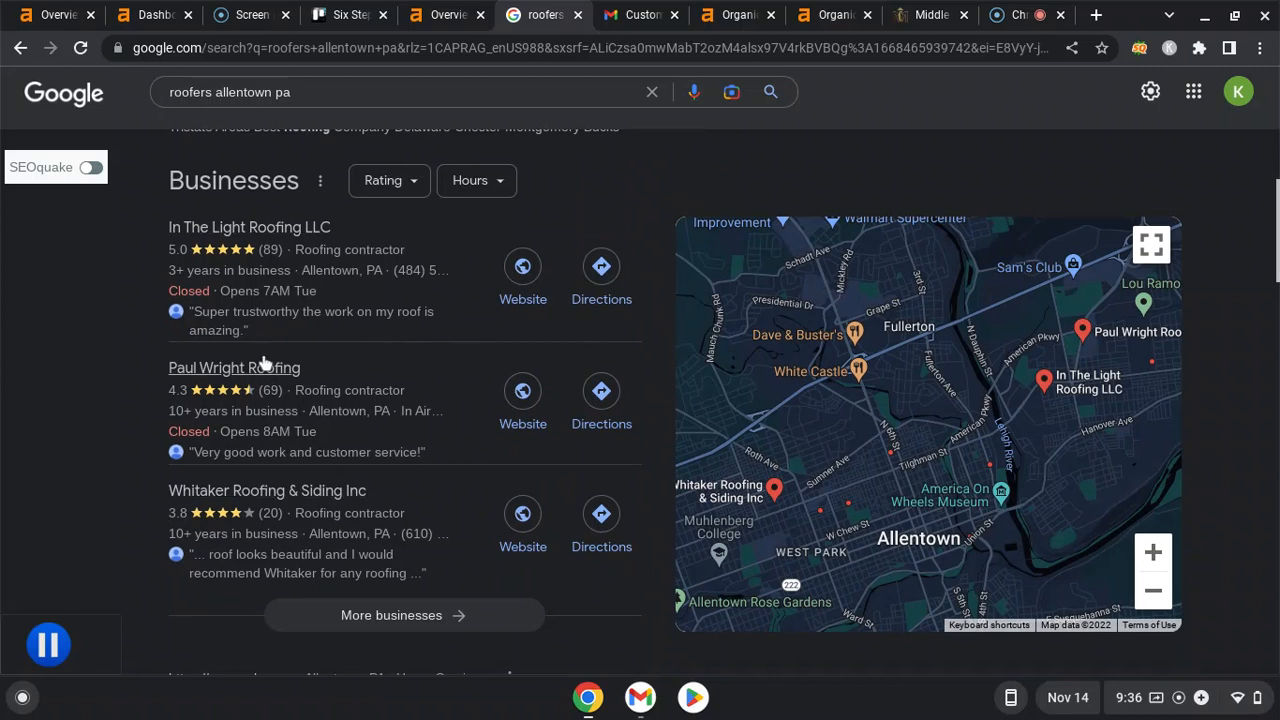
pyautogui.moveTo(268, 264)
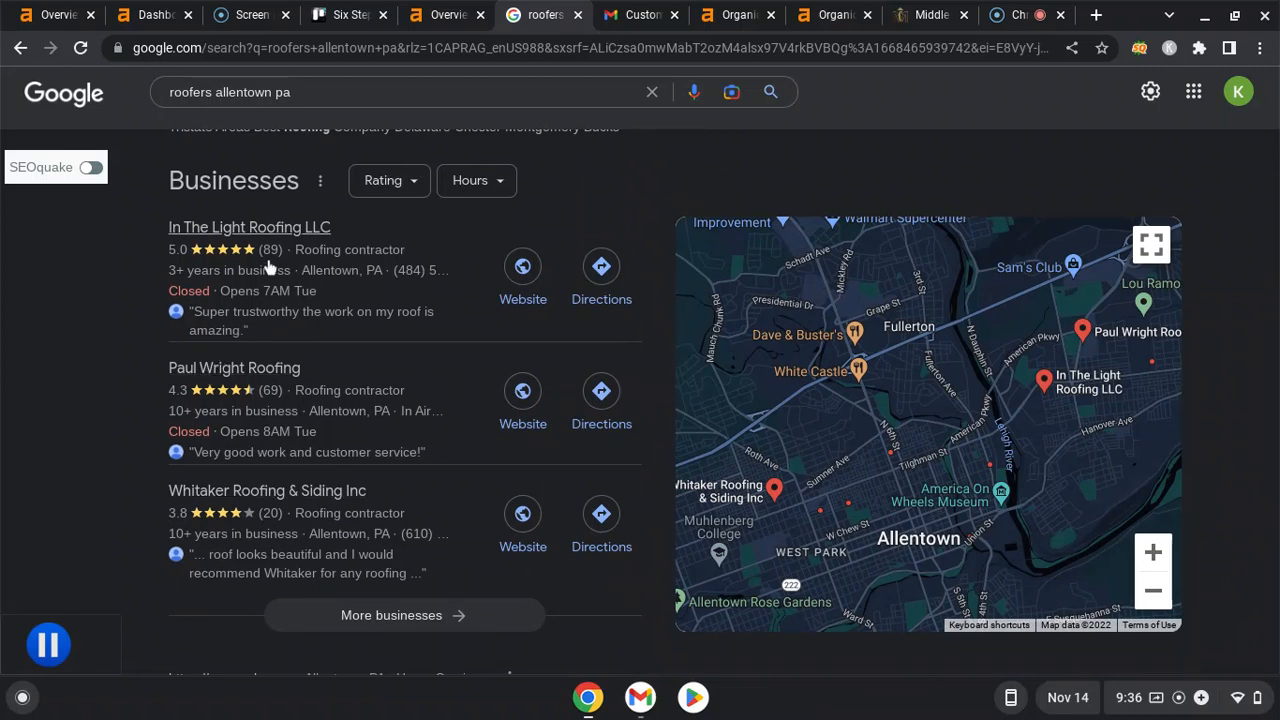
pyautogui.moveTo(404, 228)
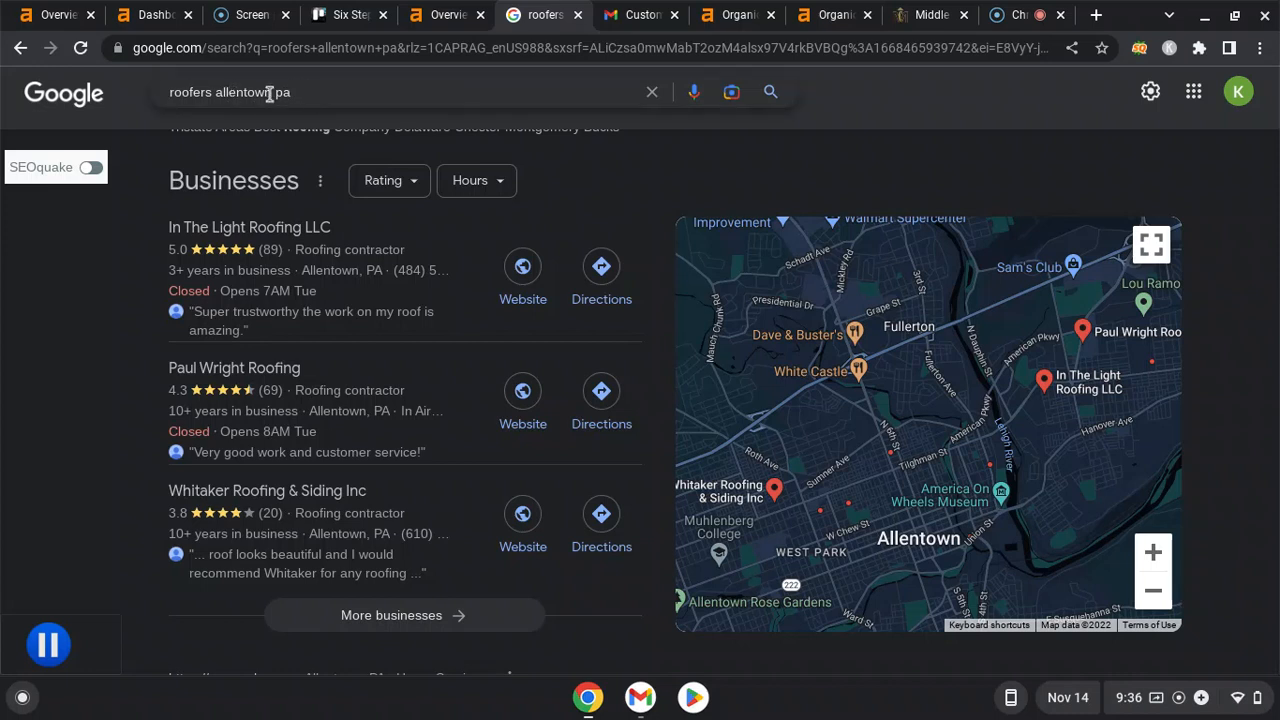
pyautogui.moveTo(268, 490)
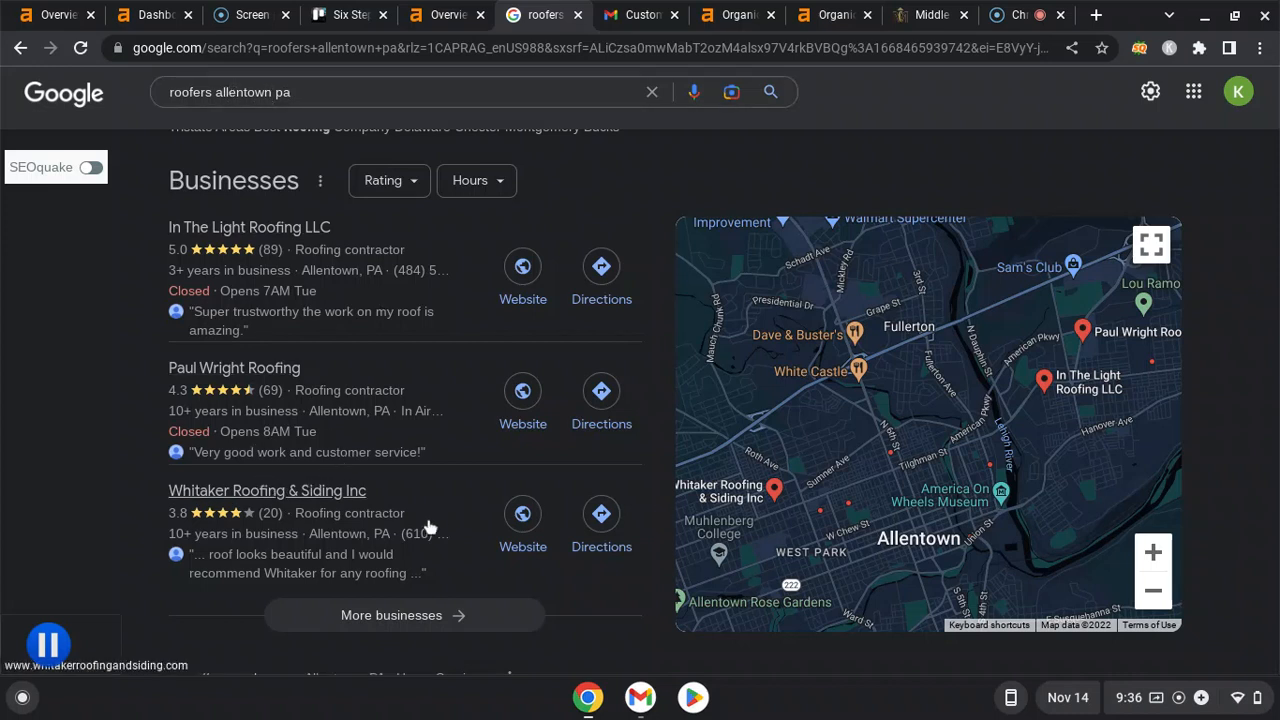
pyautogui.moveTo(522, 390)
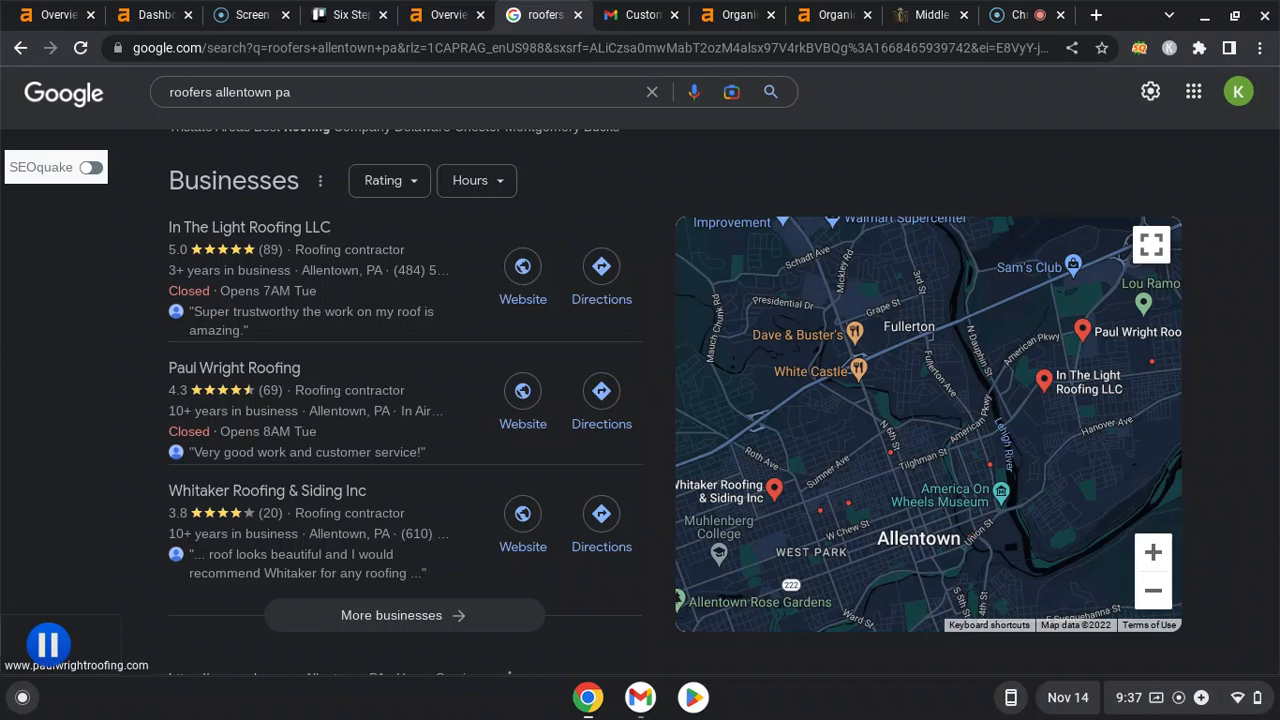
pyautogui.moveTo(968, 446)
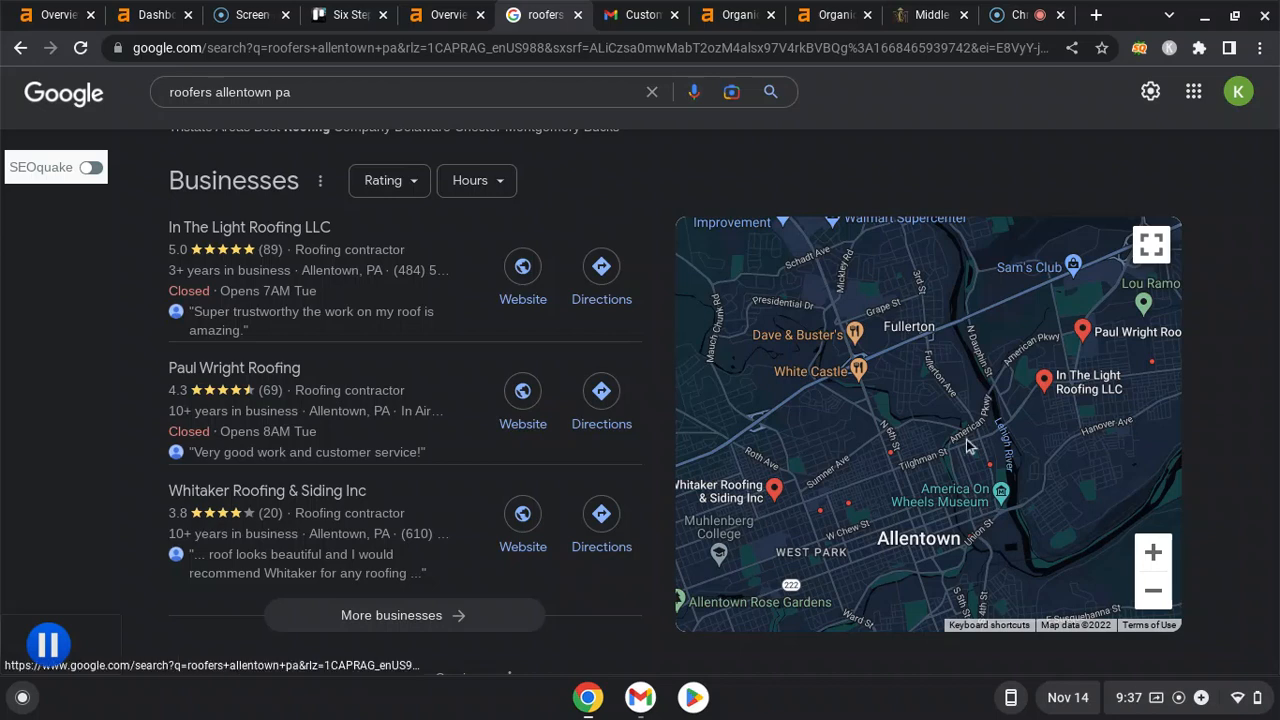
# - Bring the organic results below the map pack into view: Yelp, Bachman's Roofing and Angie's List
pyautogui.scroll(-3)
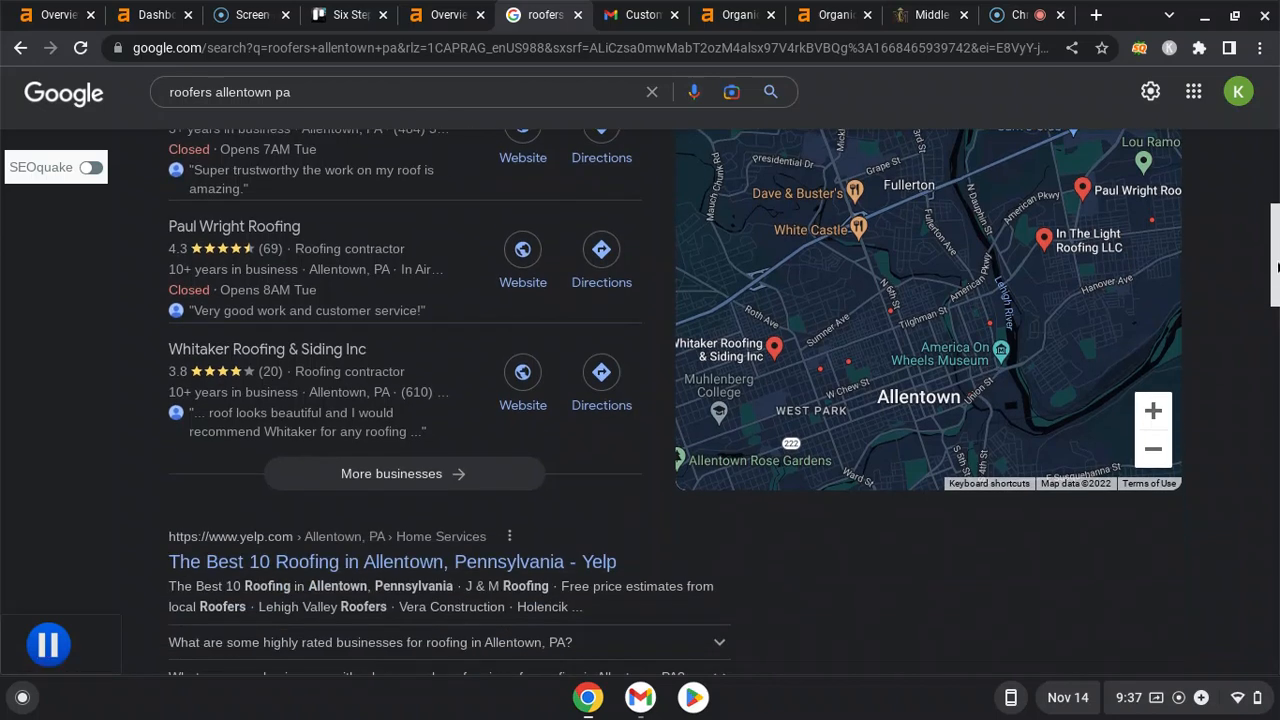
pyautogui.scroll(-3)
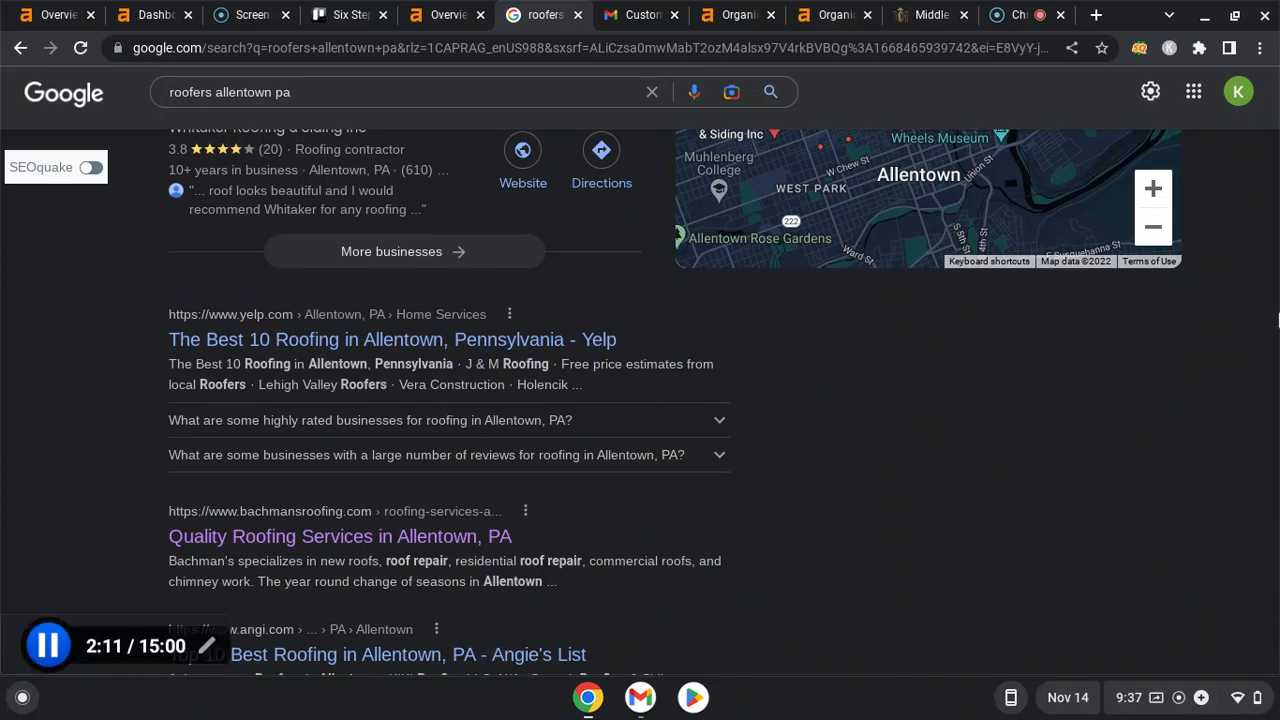
pyautogui.scroll(3)
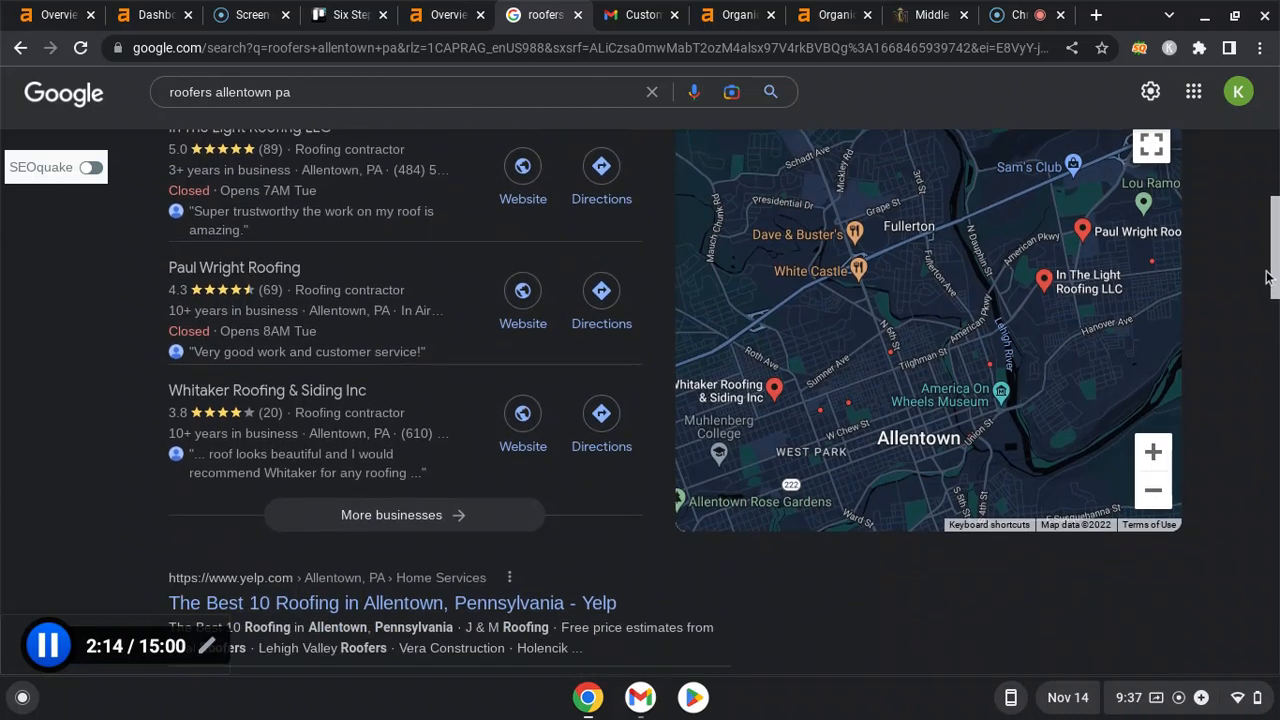
pyautogui.scroll(-3)
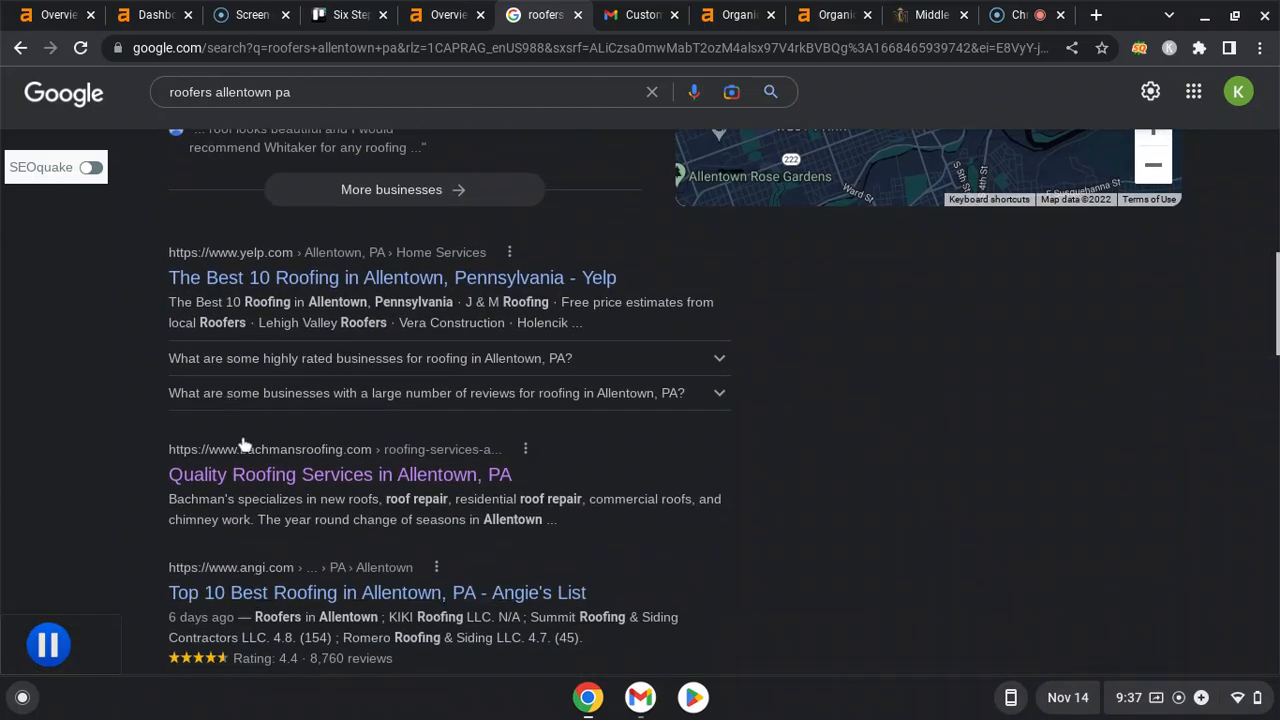
pyautogui.moveTo(310, 490)
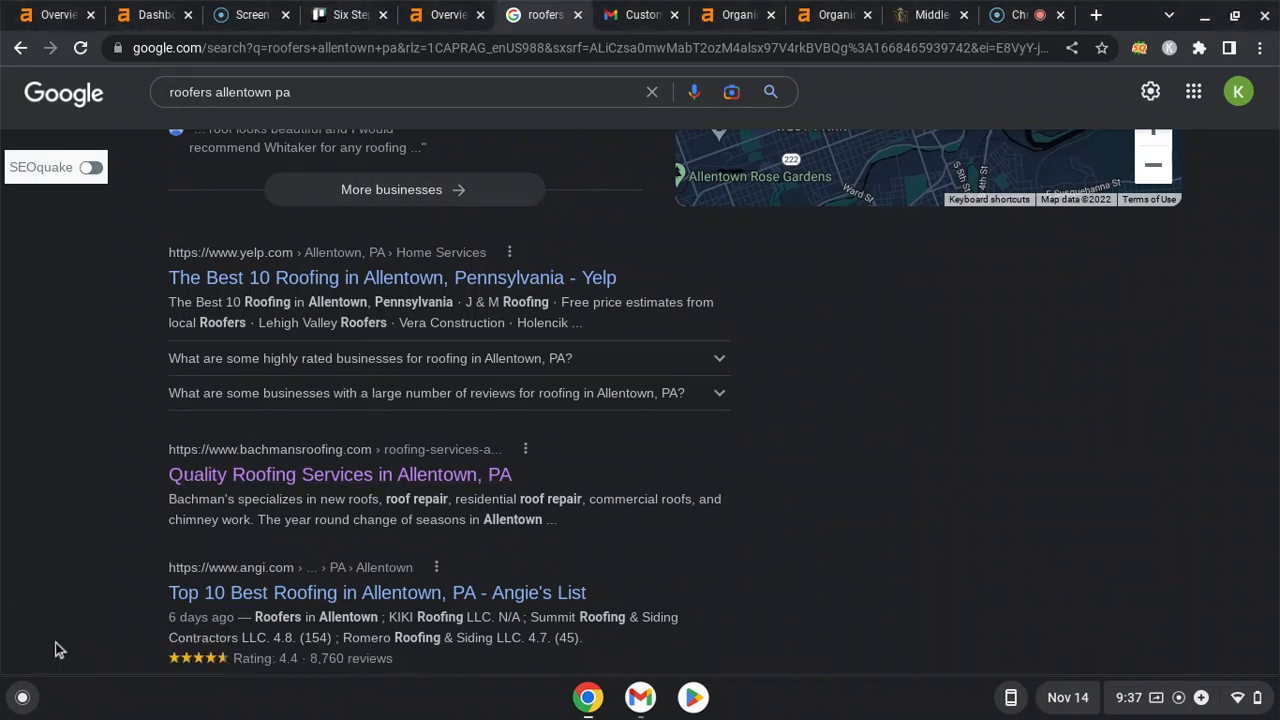
pyautogui.moveTo(290, 460)
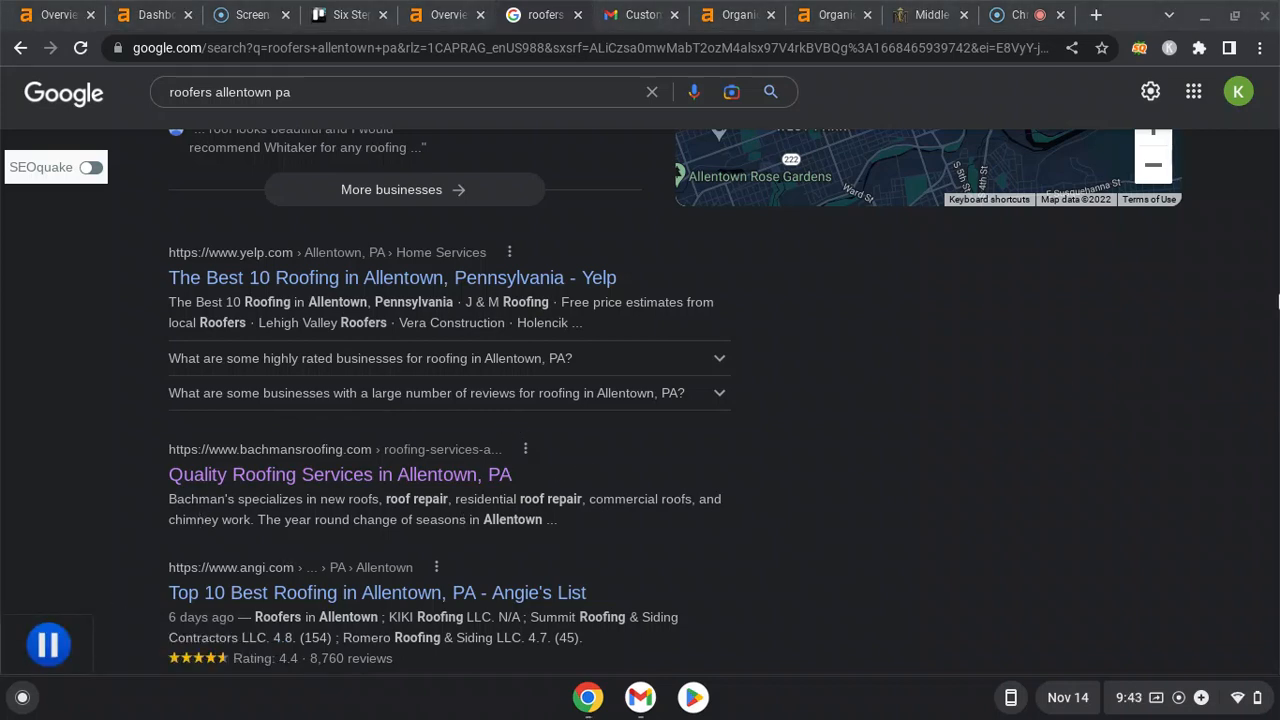
pyautogui.scroll(3)
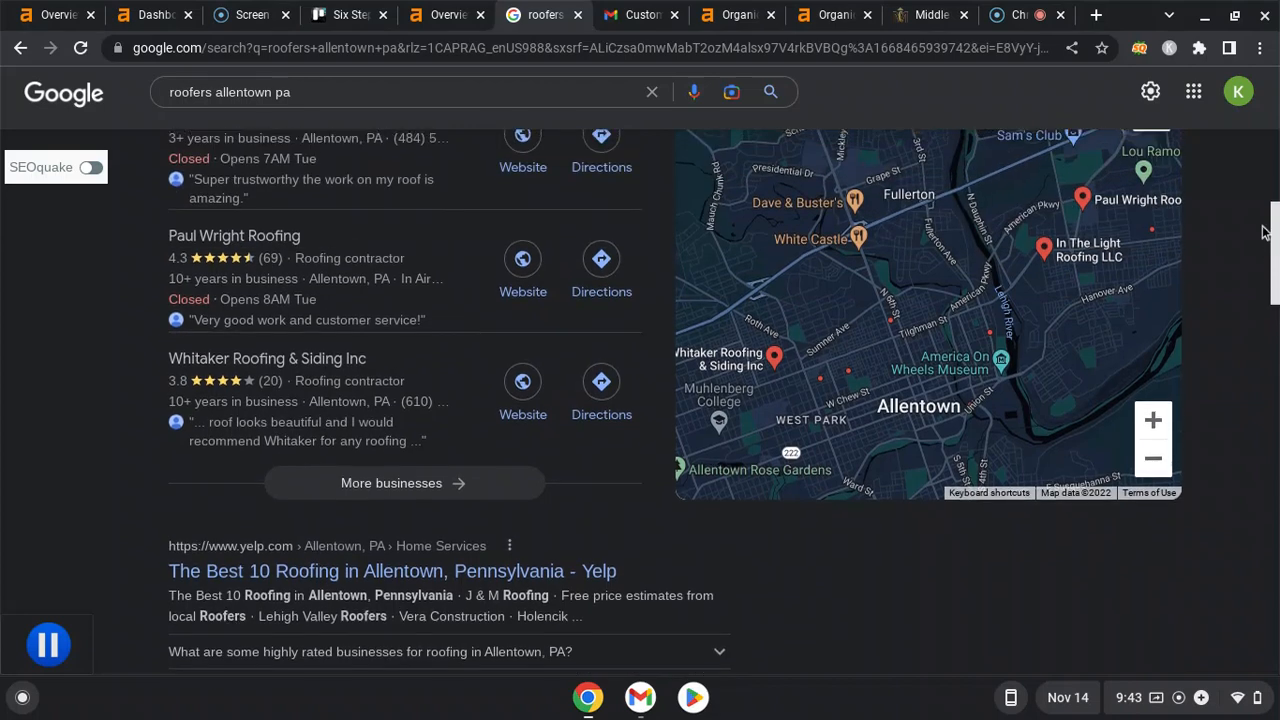
pyautogui.scroll(3)
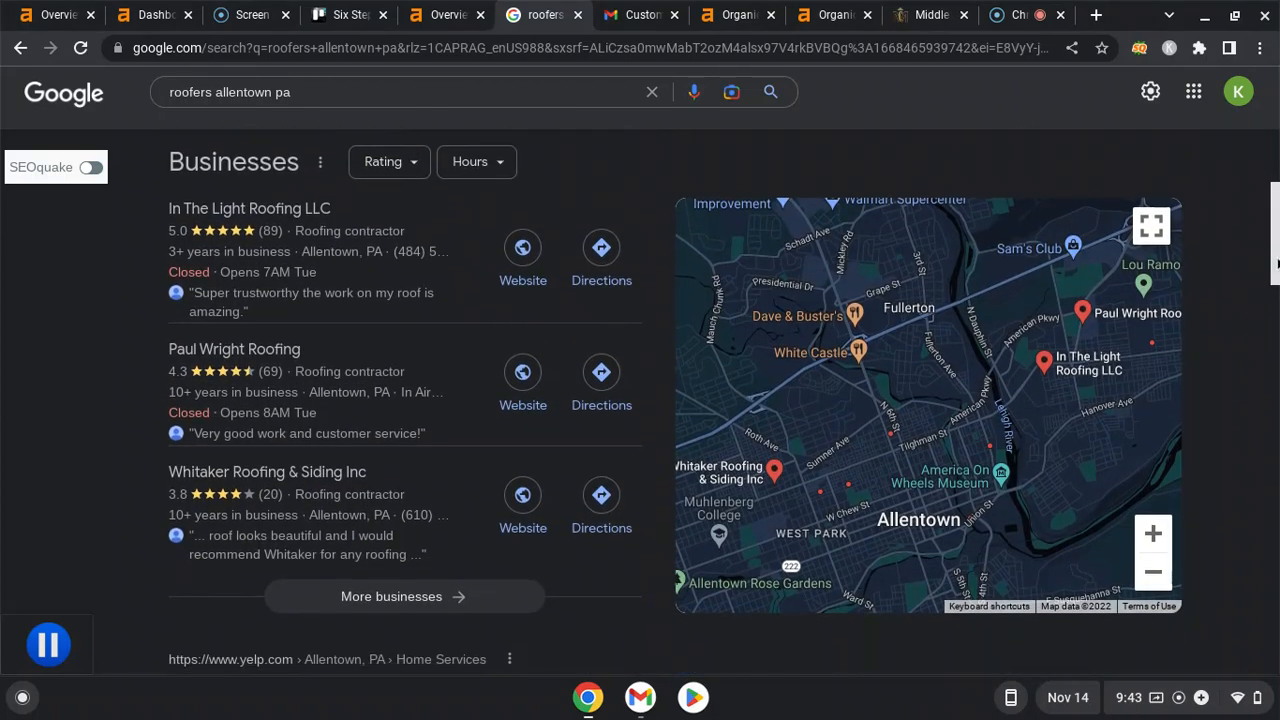
pyautogui.scroll(-3)
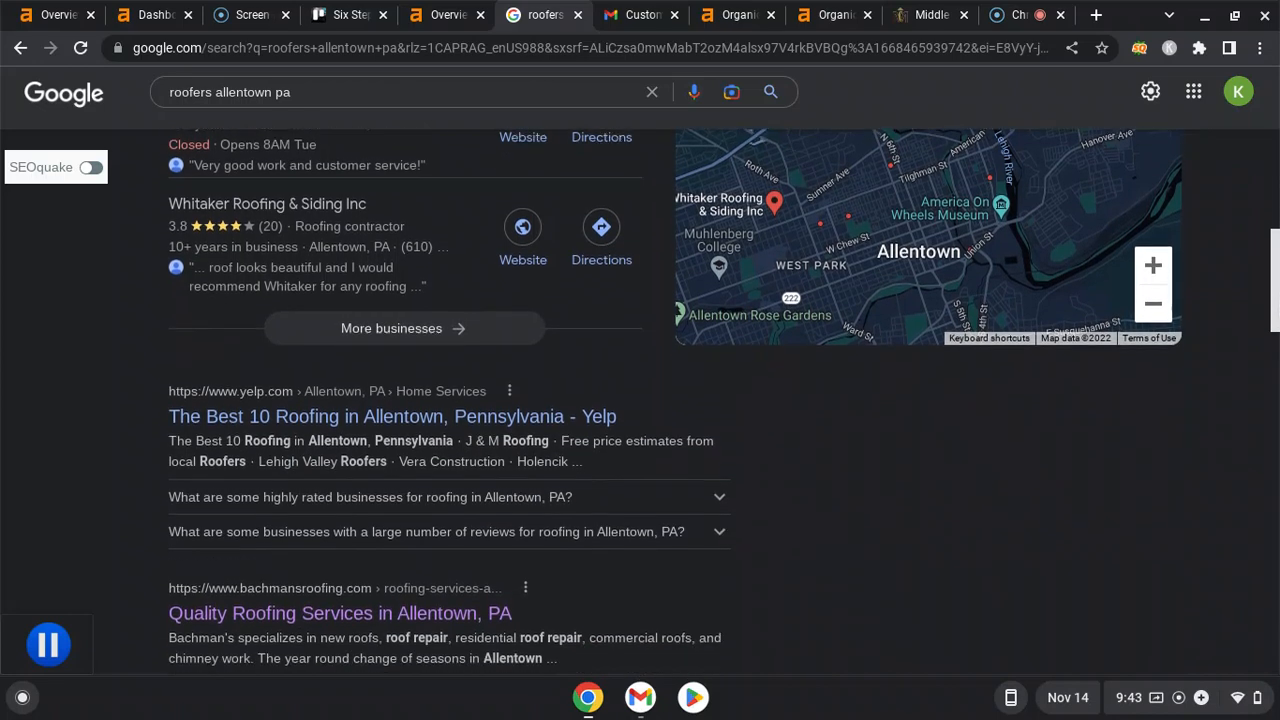
pyautogui.scroll(-3)
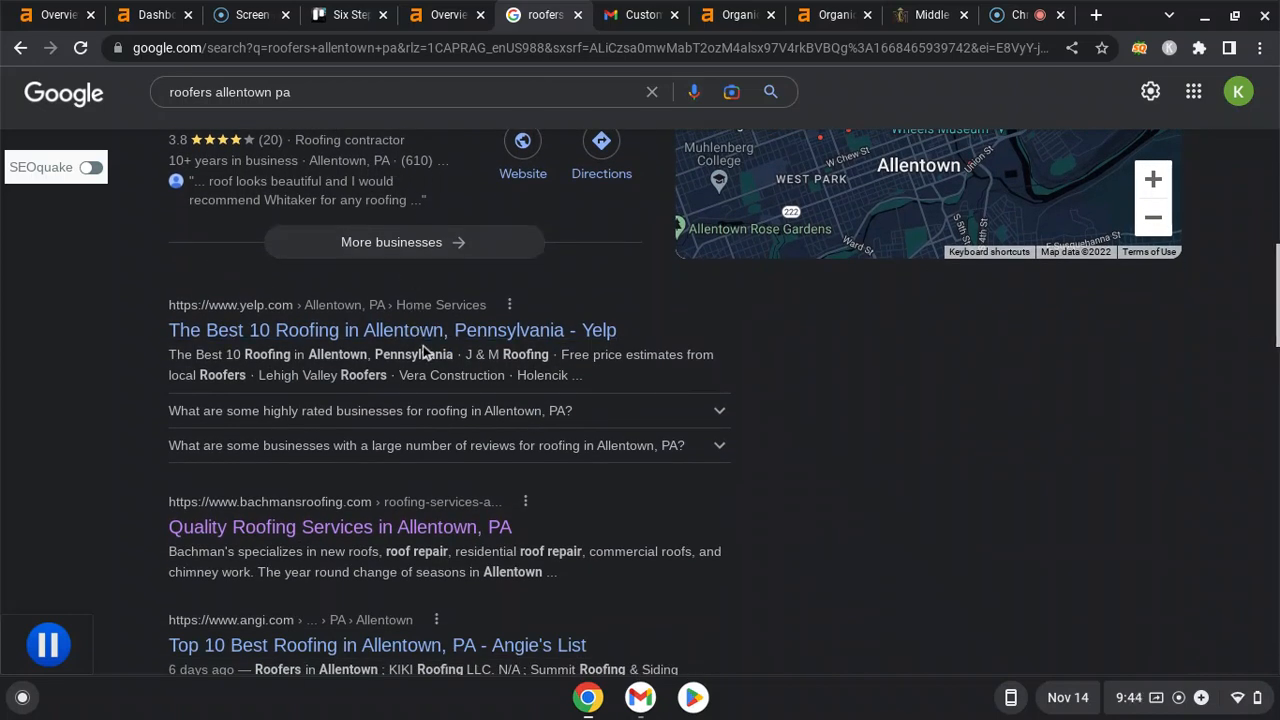
pyautogui.moveTo(290, 528)
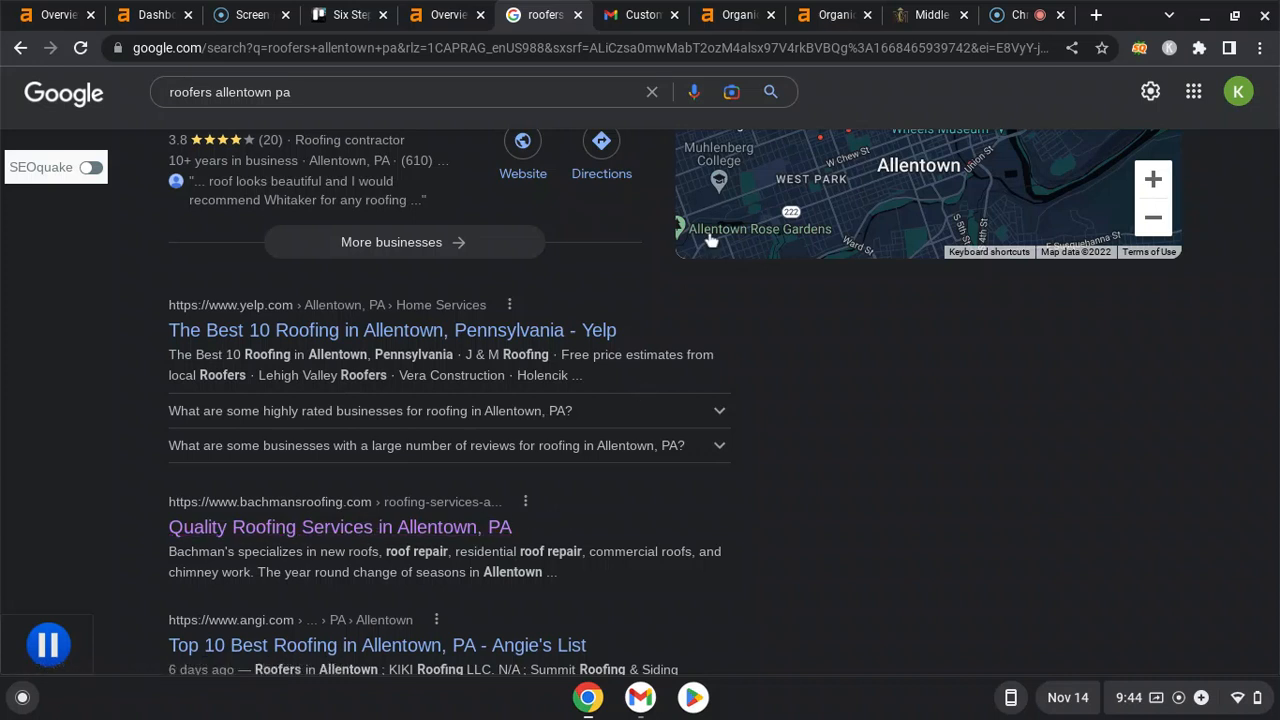
pyautogui.moveTo(576, 176)
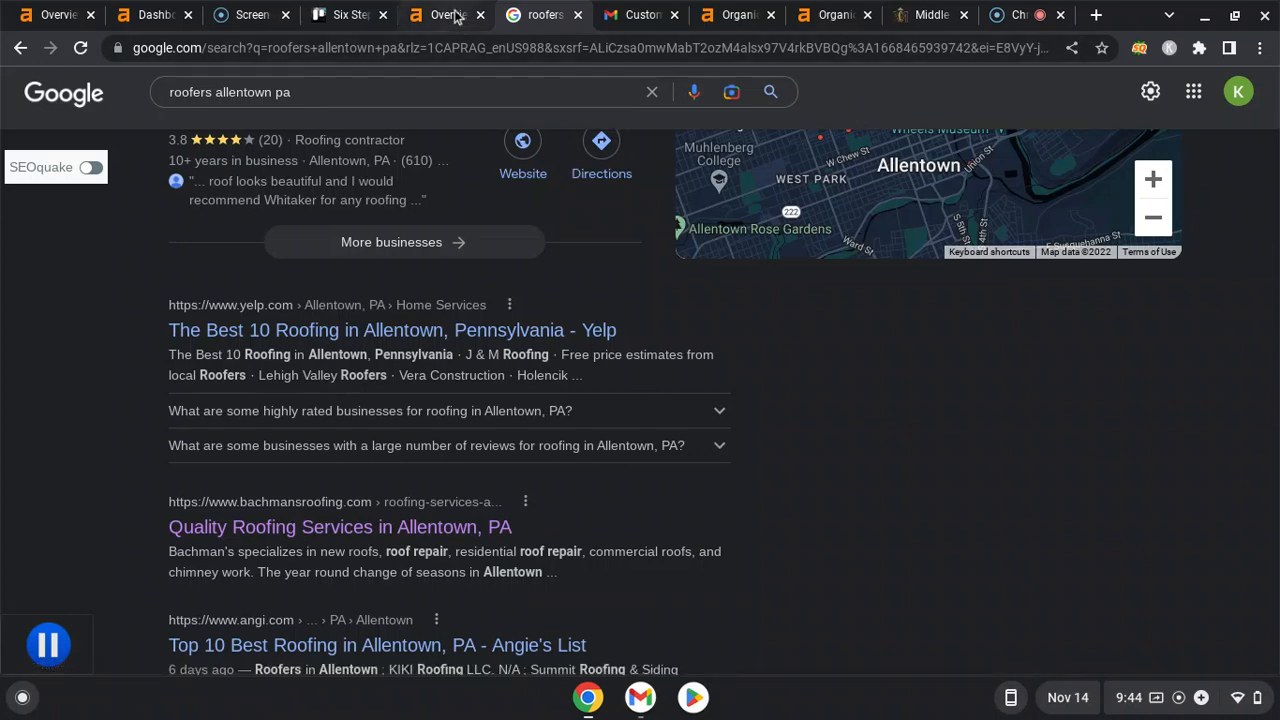
# - Show the Ahrefs overview for middlecreekroof.com: 1.4K keywords, 760 traffic, 113 referring domains
pyautogui.click(444, 14)
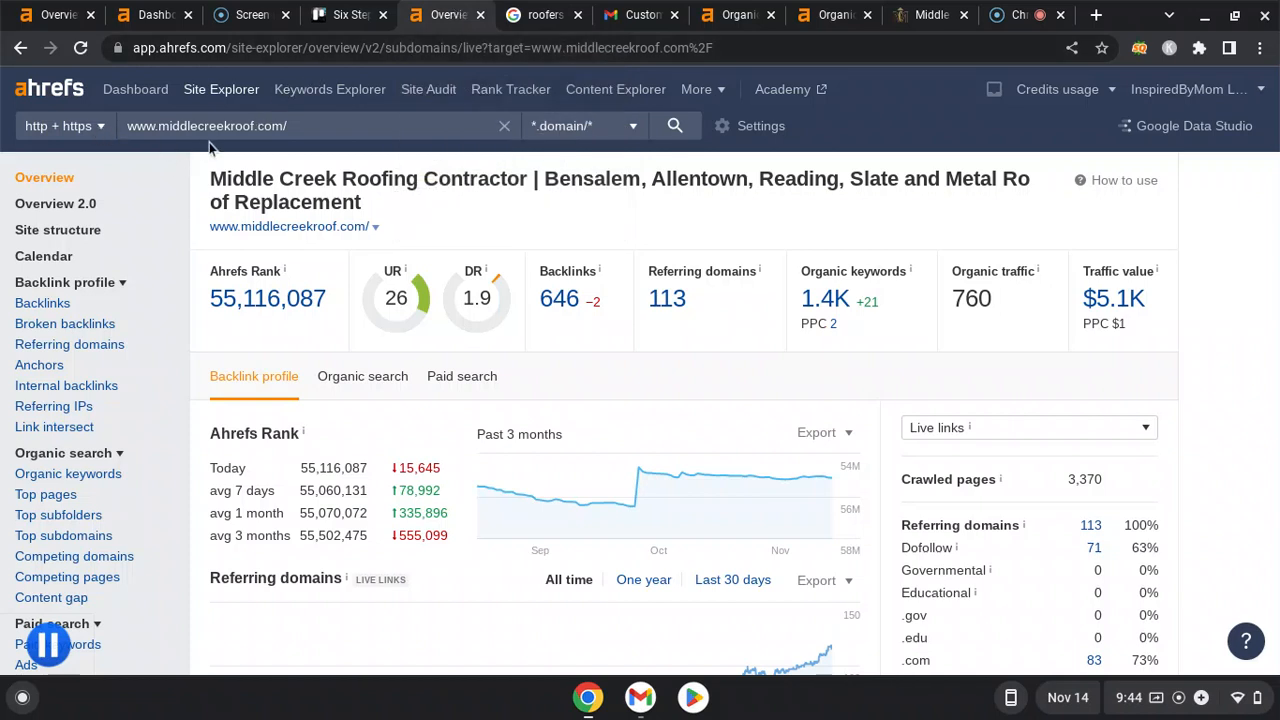
pyautogui.moveTo(192, 316)
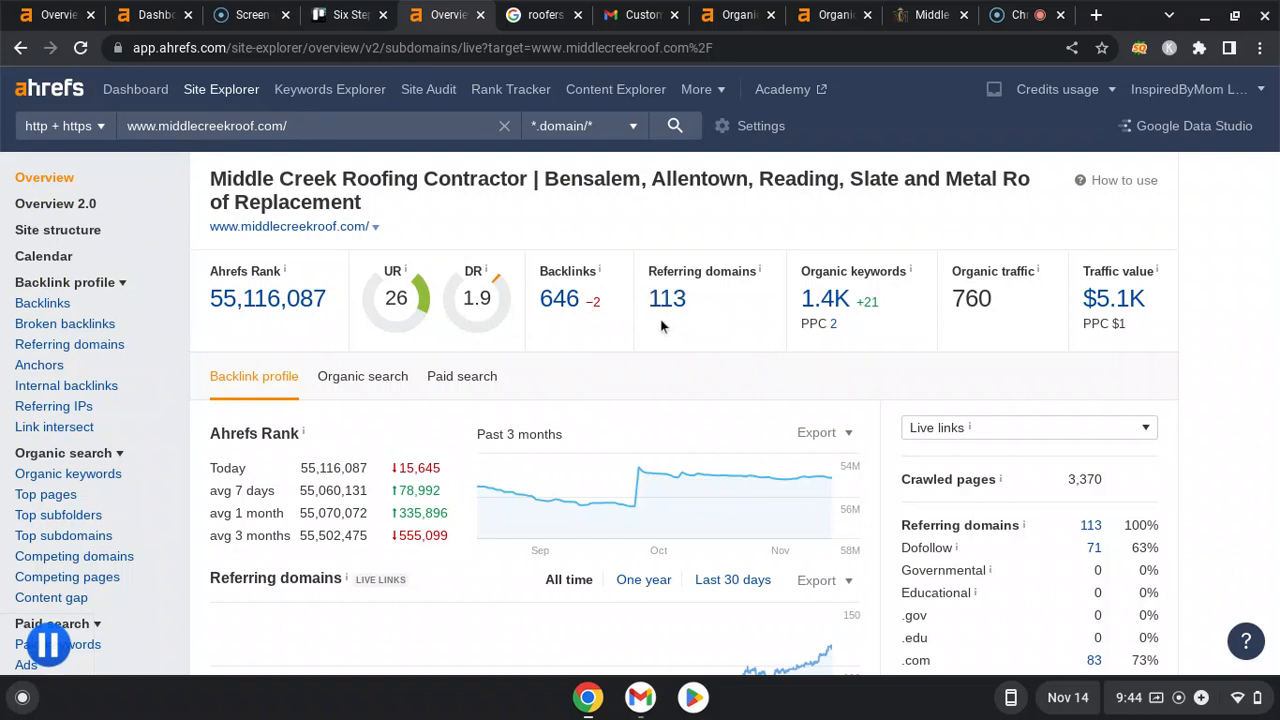
pyautogui.moveTo(668, 300)
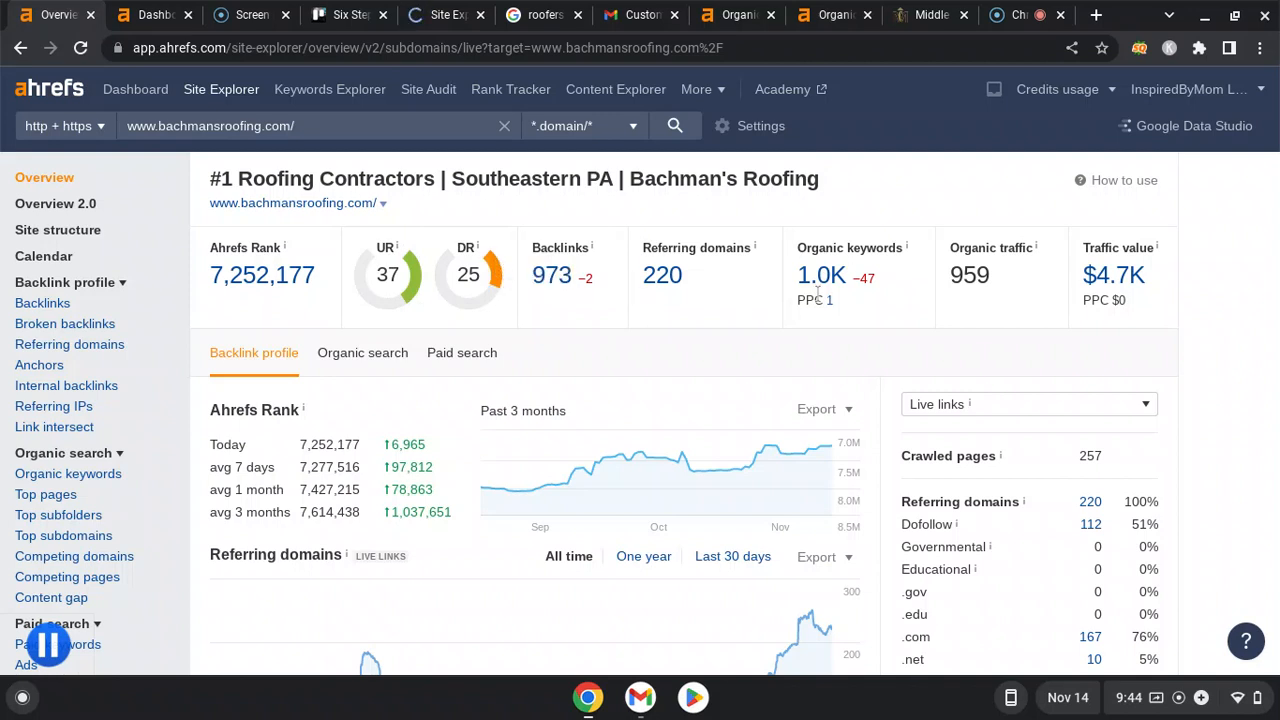
pyautogui.moveTo(960, 300)
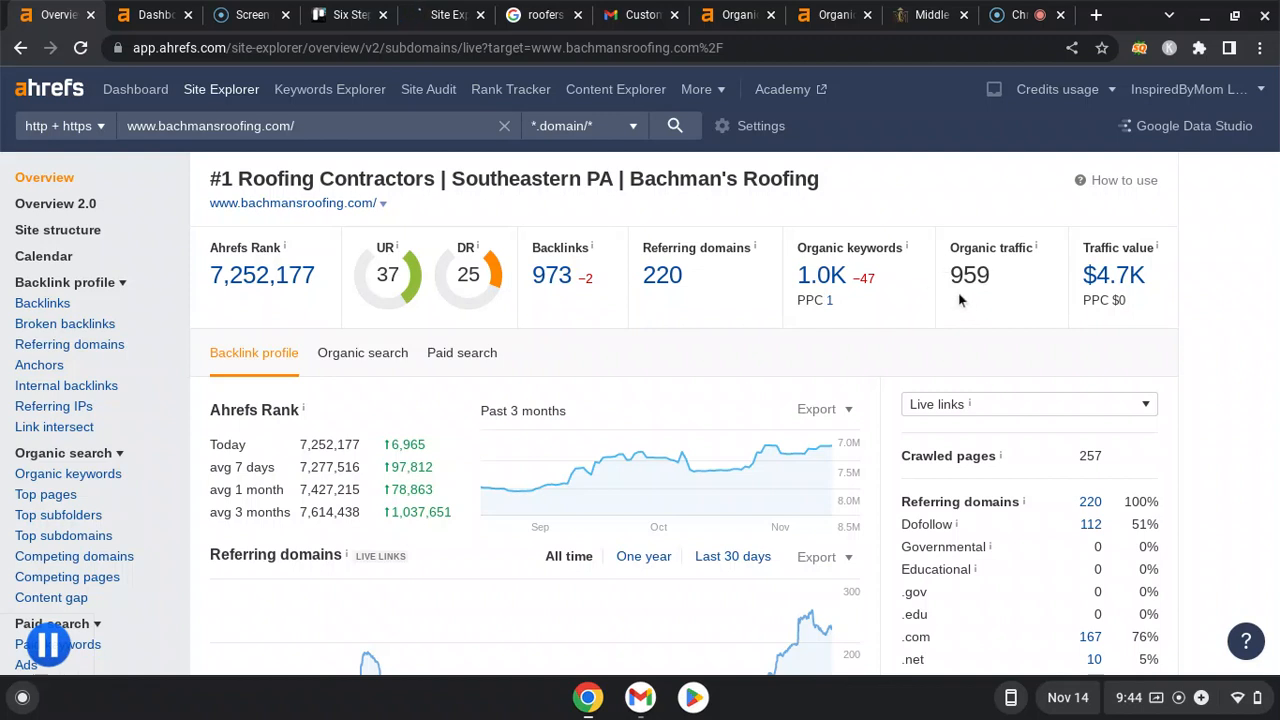
pyautogui.moveTo(488, 84)
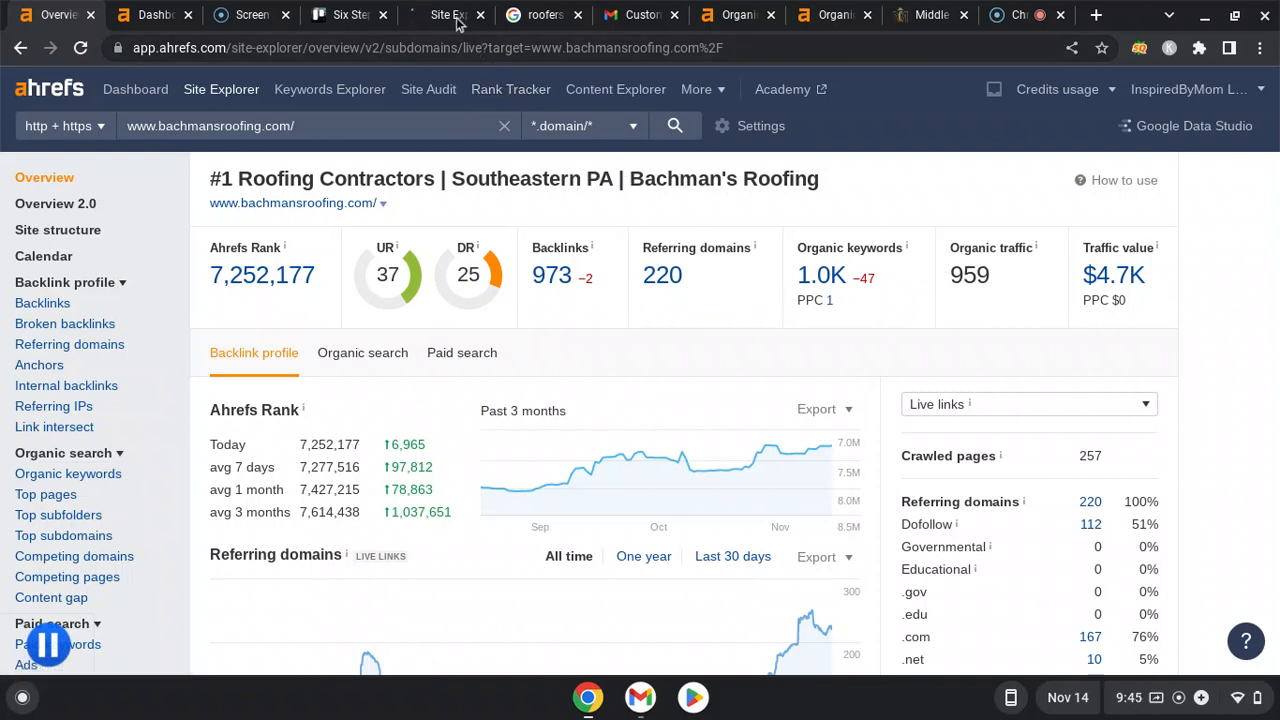
pyautogui.moveTo(822, 276)
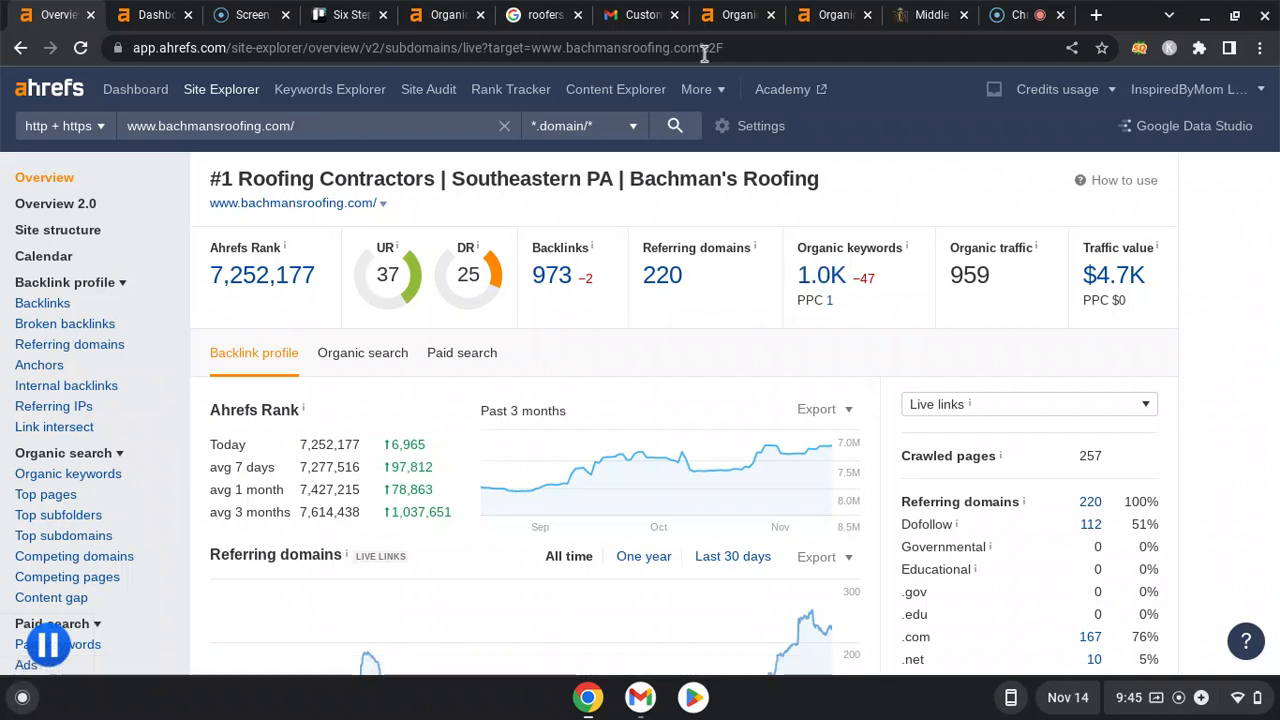
# - Show Bachman's Roofing's Ahrefs overview (1.0K keywords, 959 traffic) for comparison
pyautogui.click(444, 14)
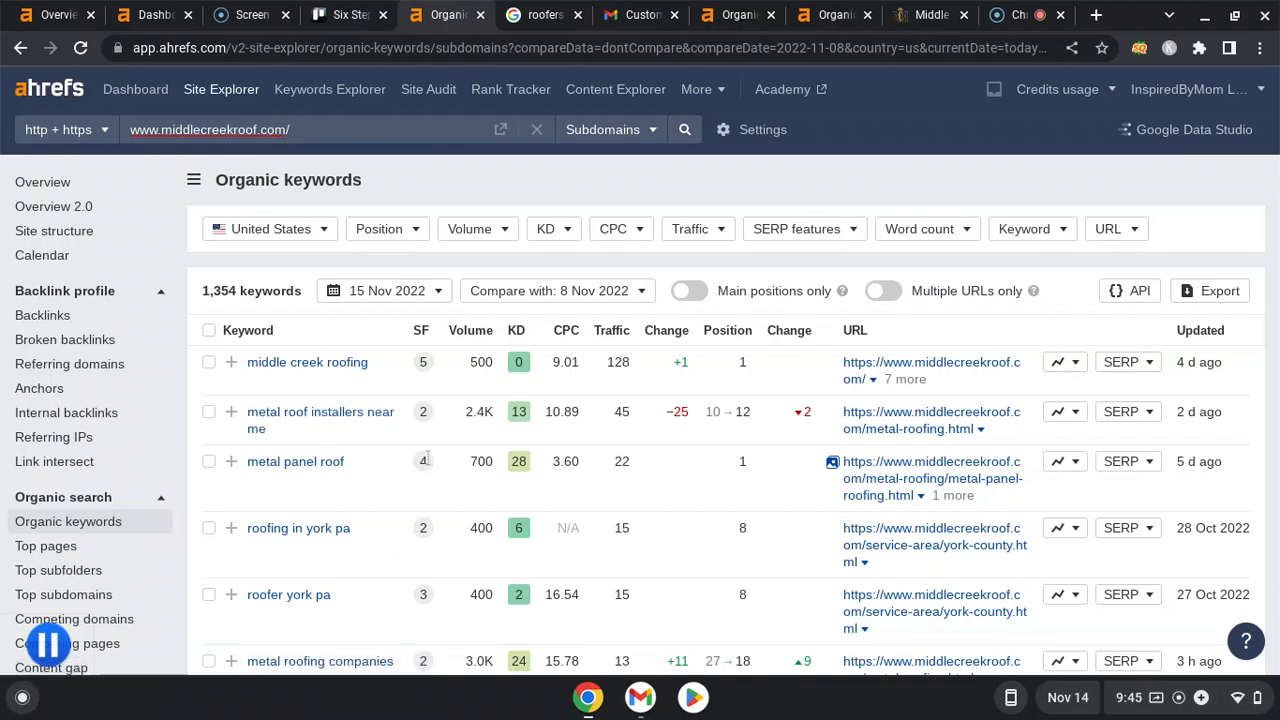
pyautogui.moveTo(284, 540)
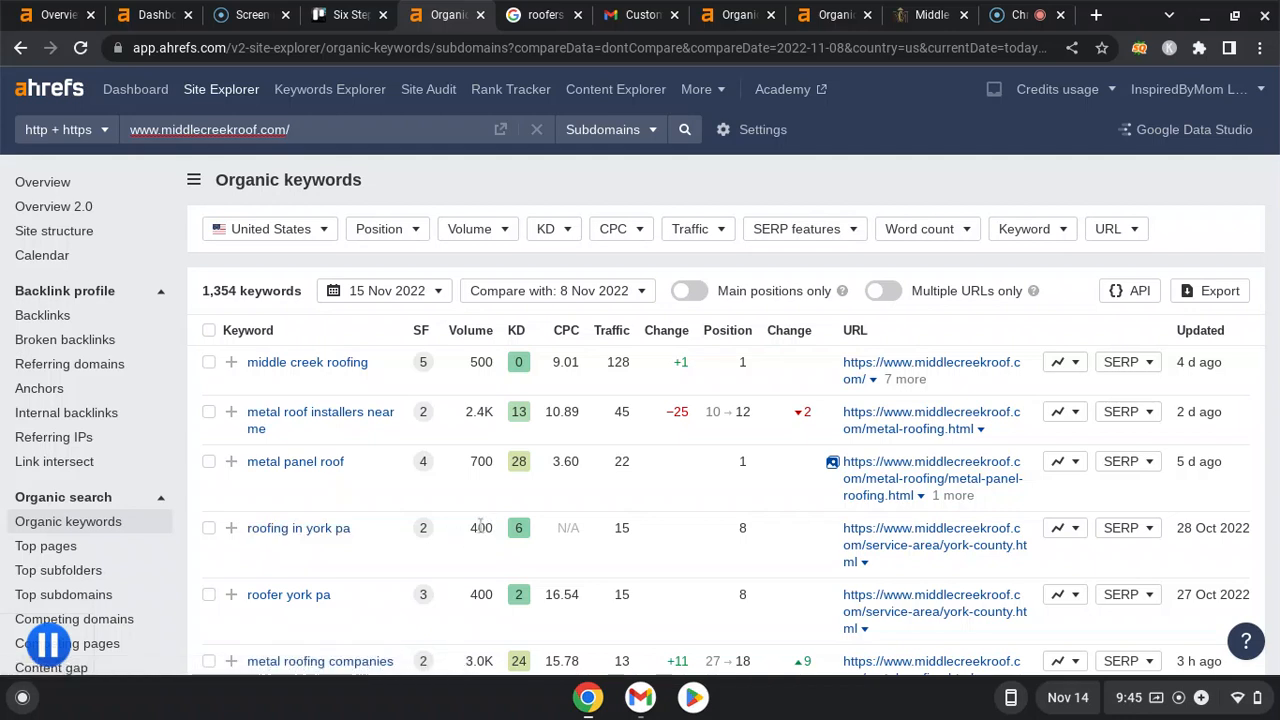
pyautogui.moveTo(530, 530)
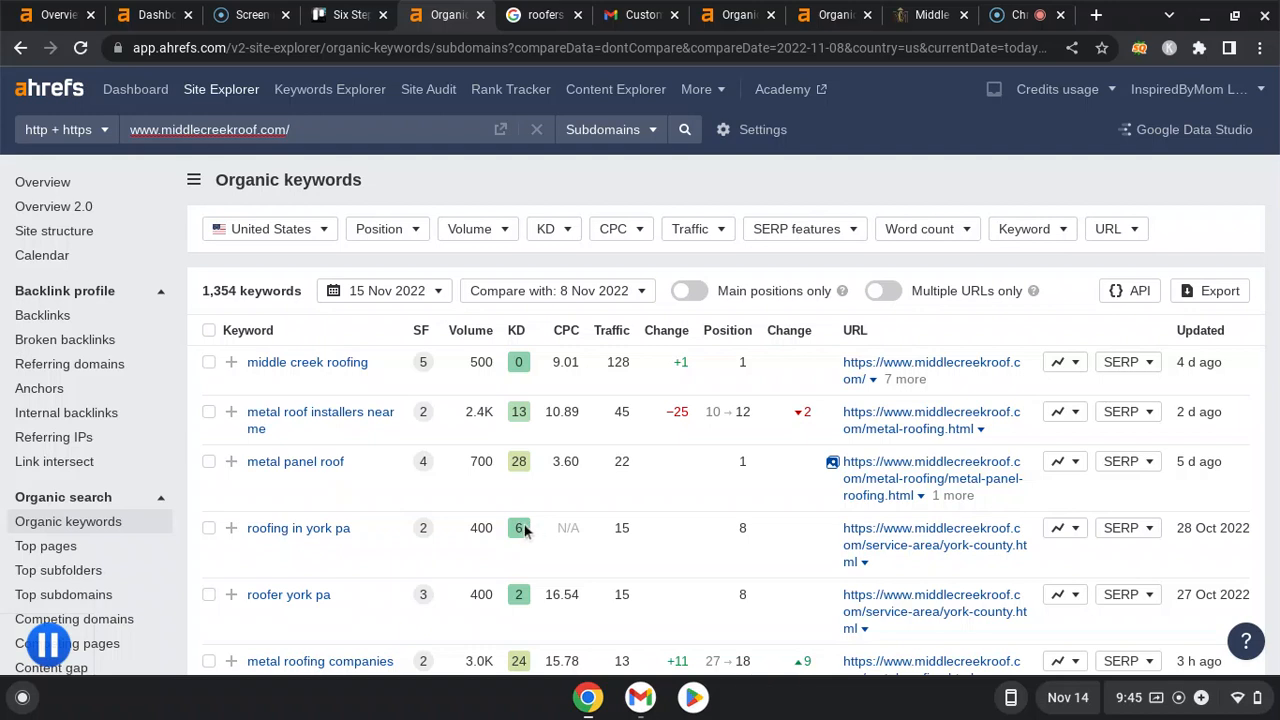
pyautogui.moveTo(742, 528)
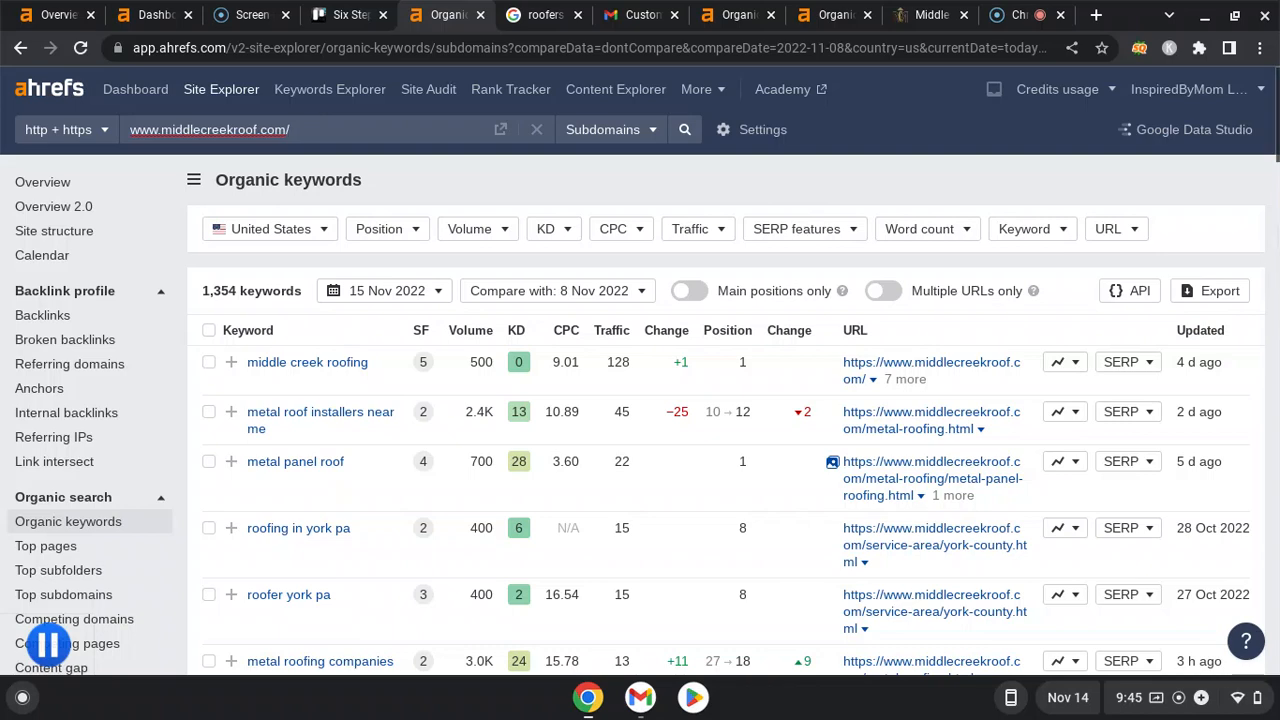
pyautogui.scroll(-3)
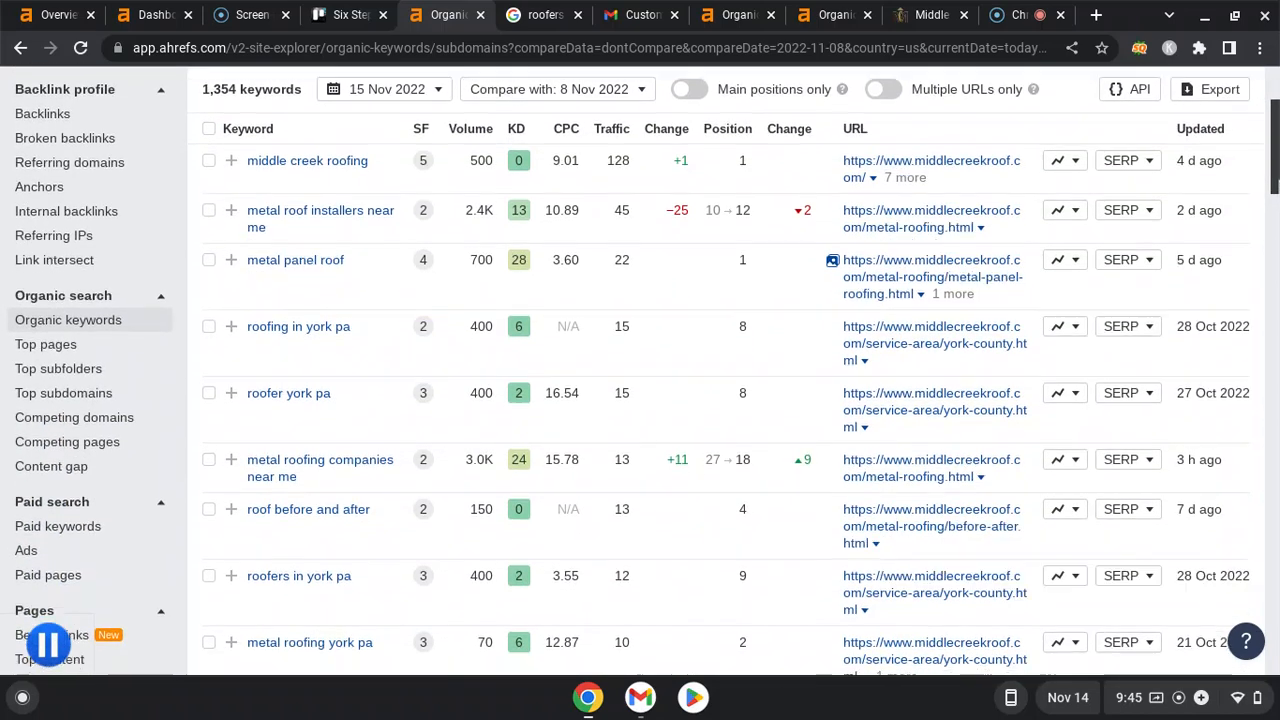
pyautogui.scroll(-3)
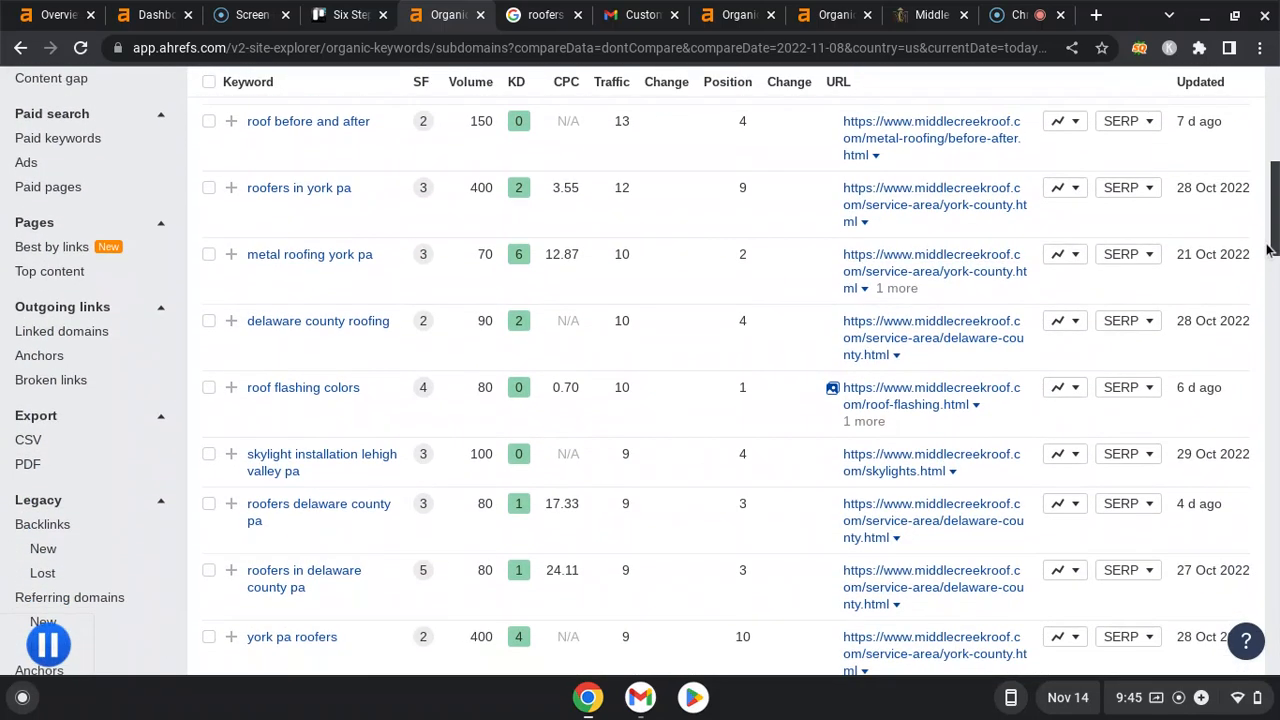
pyautogui.moveTo(292, 252)
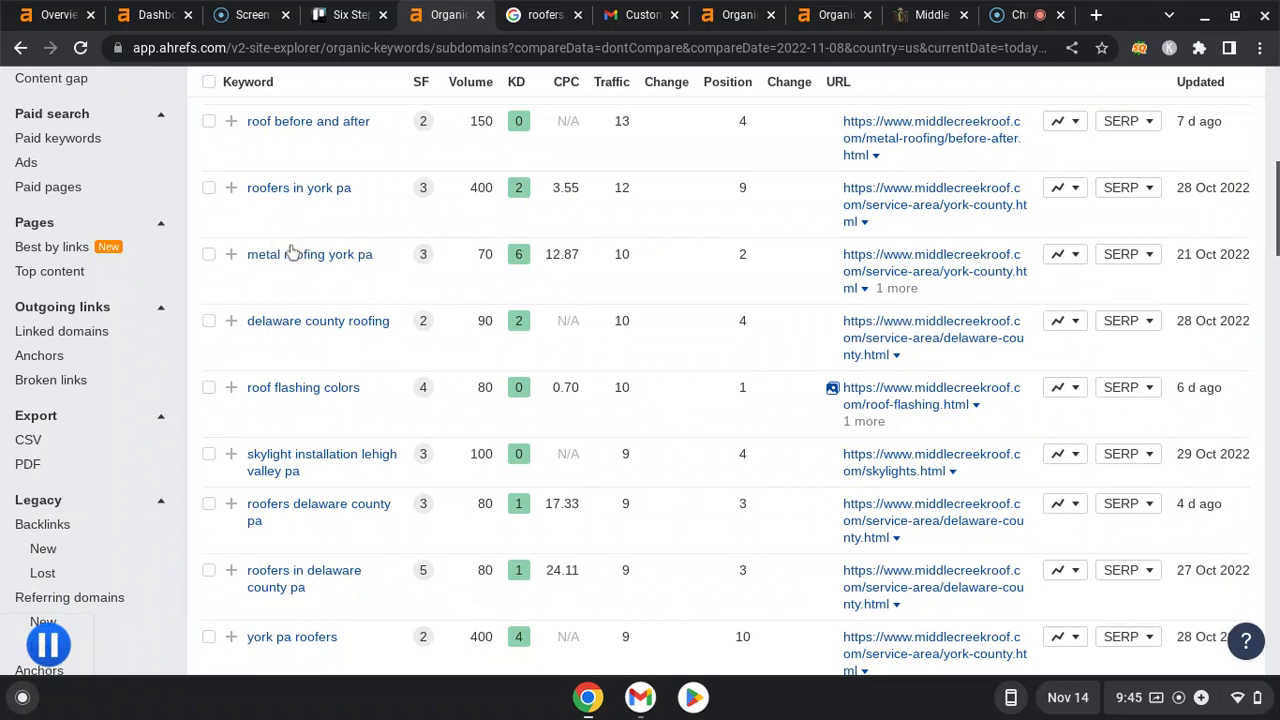
pyautogui.moveTo(484, 218)
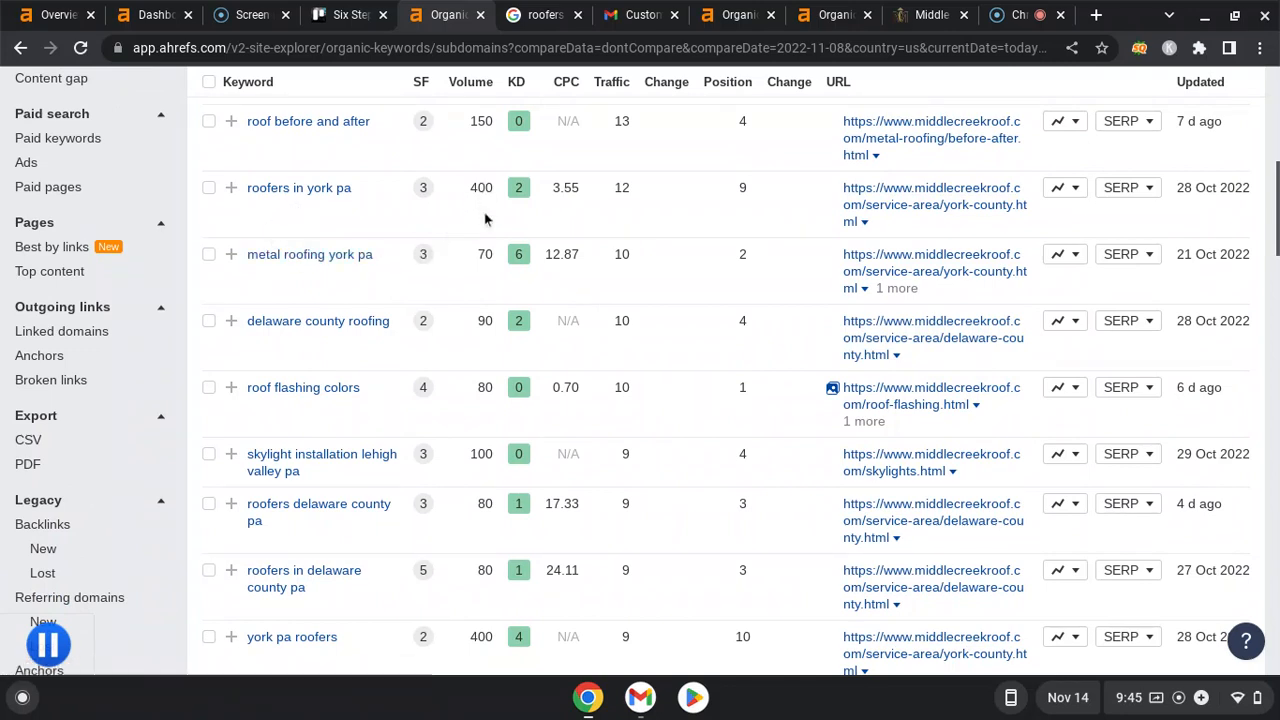
pyautogui.moveTo(744, 384)
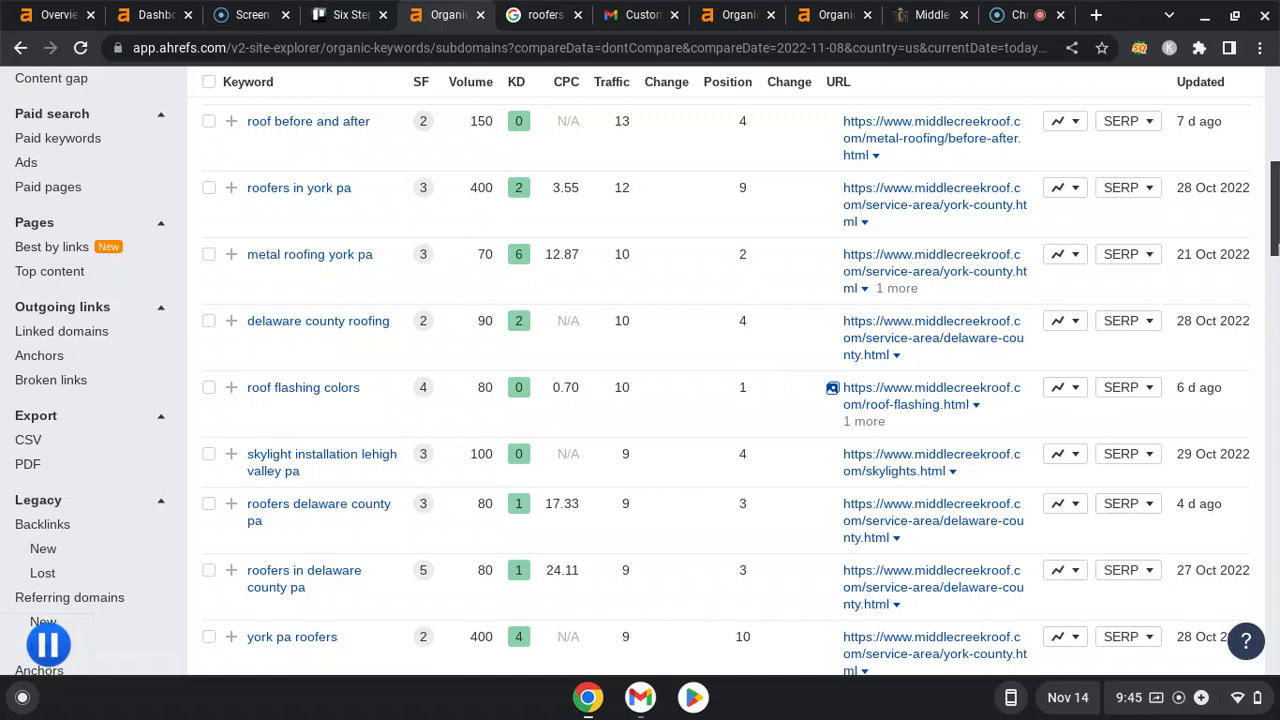
pyautogui.scroll(-3)
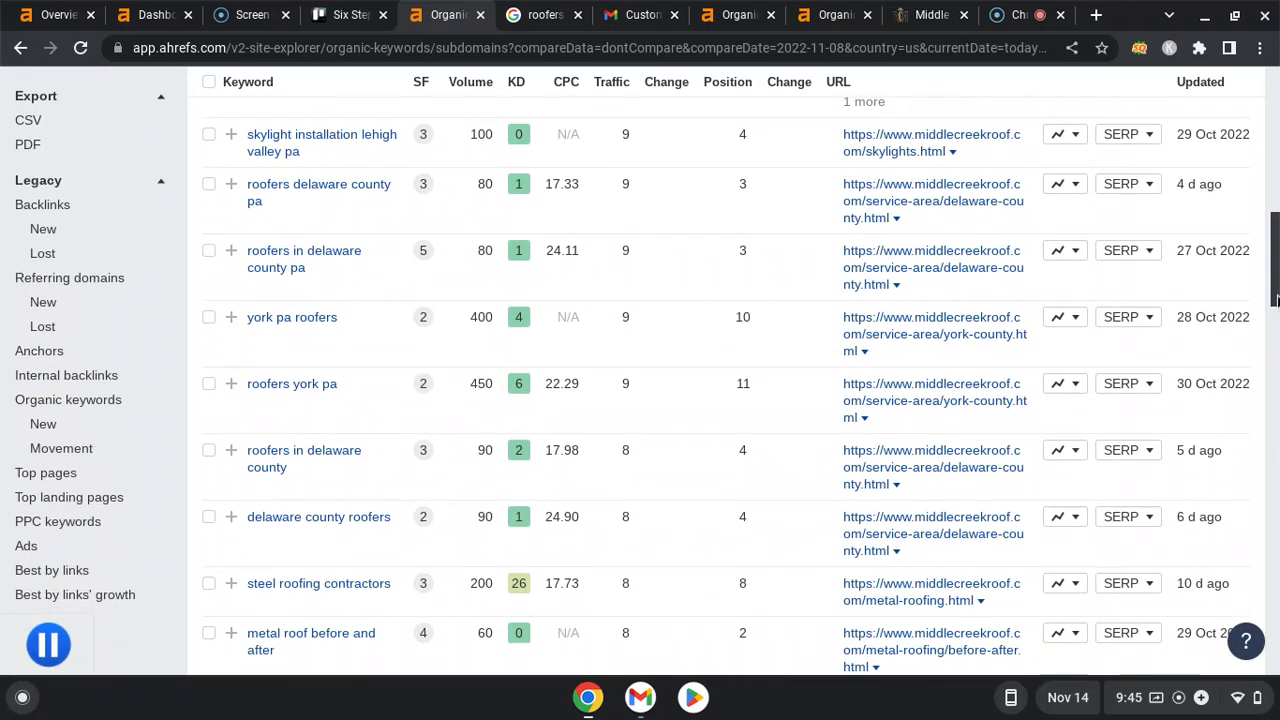
pyautogui.scroll(3)
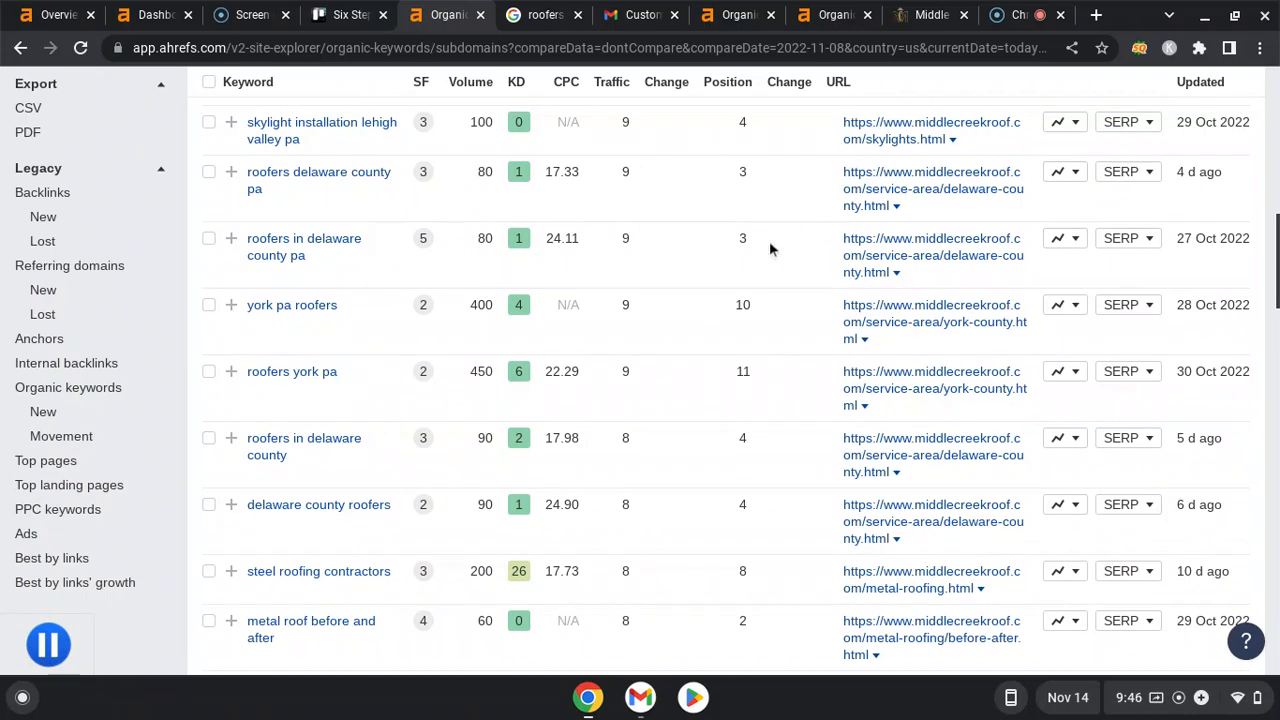
pyautogui.moveTo(476, 250)
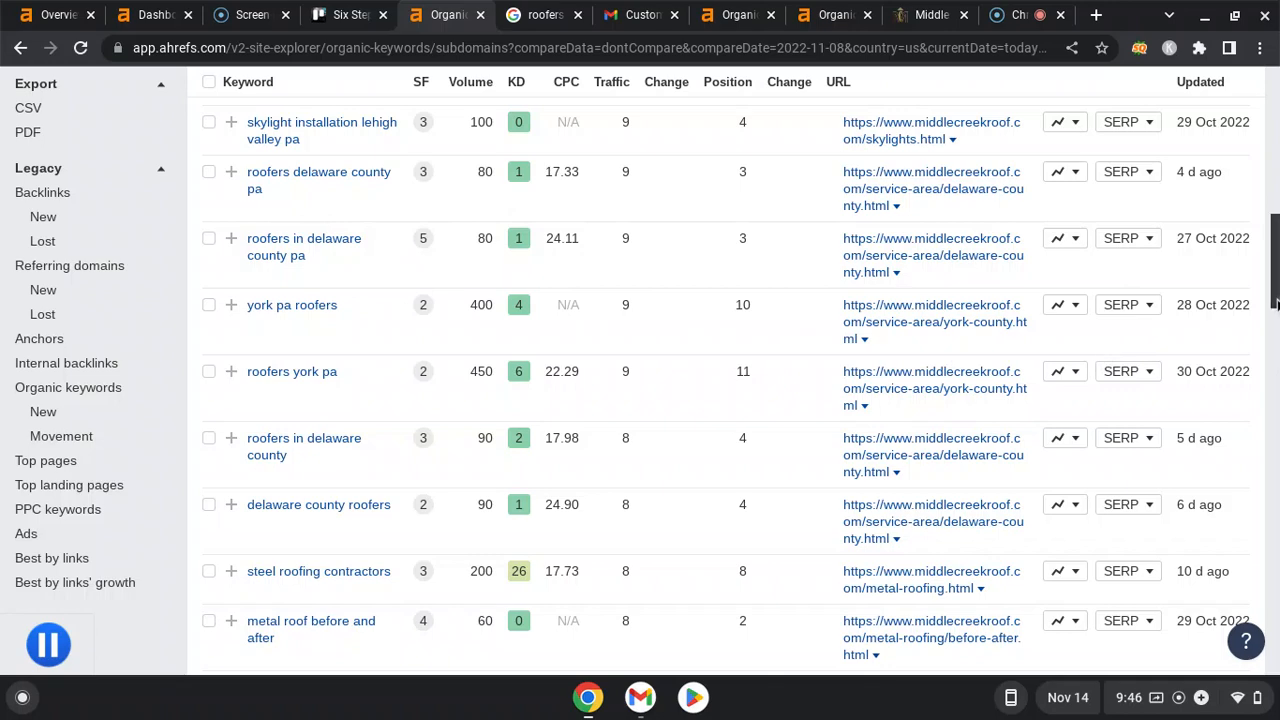
pyautogui.scroll(-3)
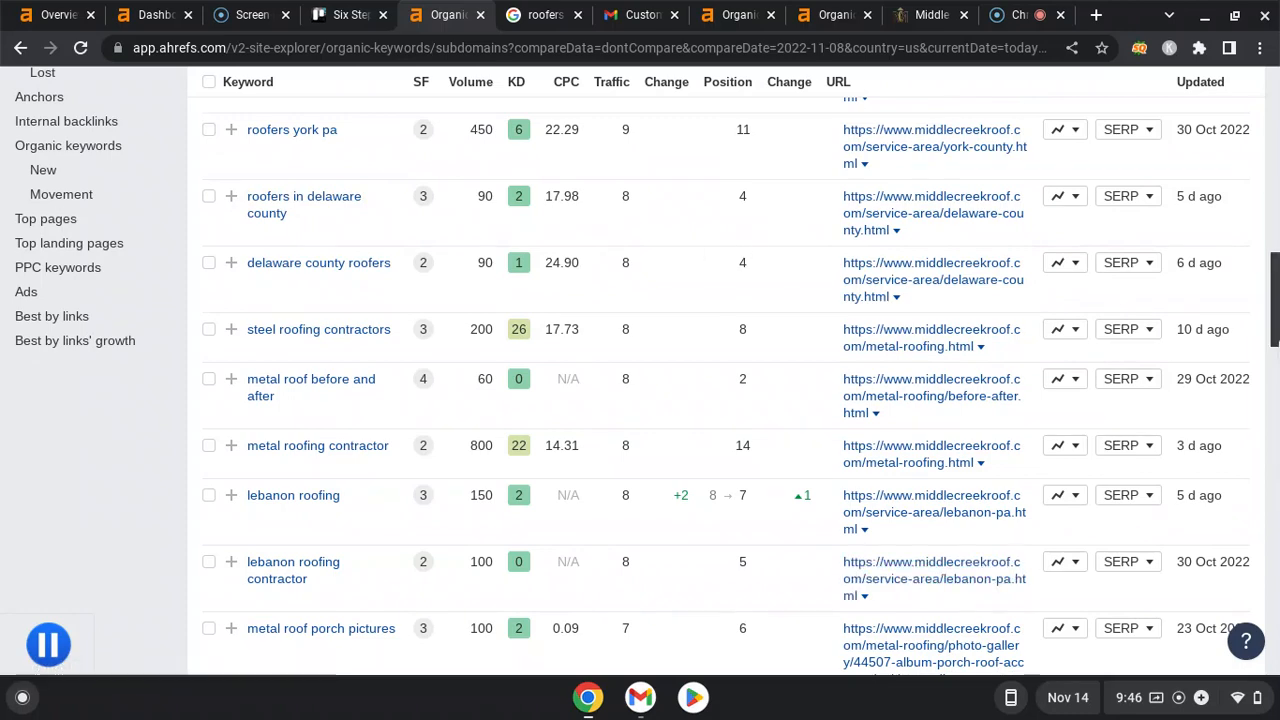
pyautogui.scroll(-3)
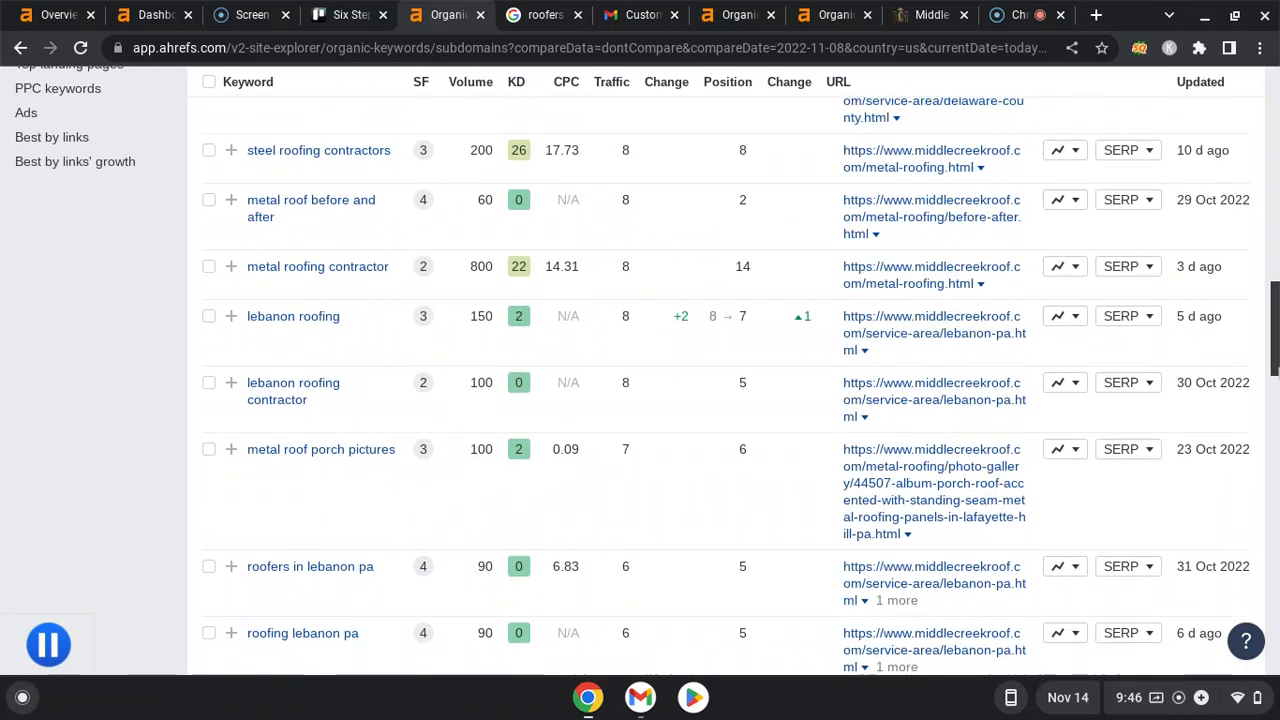
pyautogui.scroll(-3)
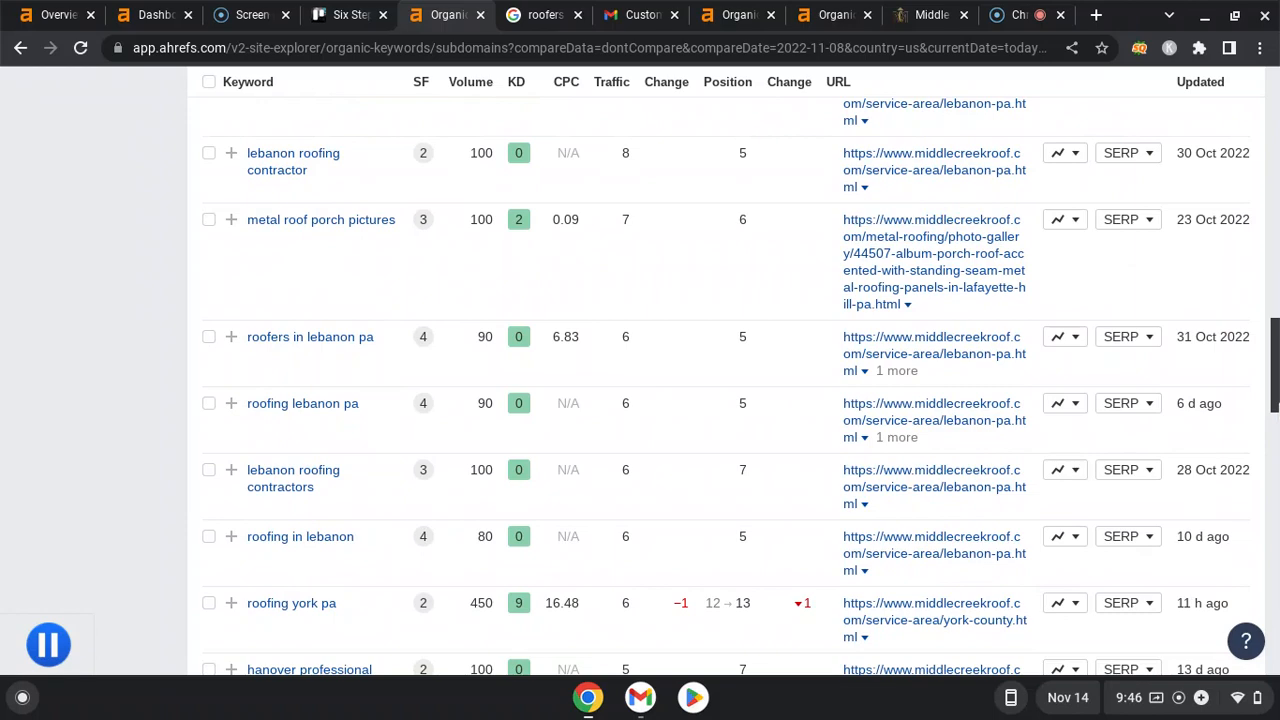
pyautogui.scroll(-3)
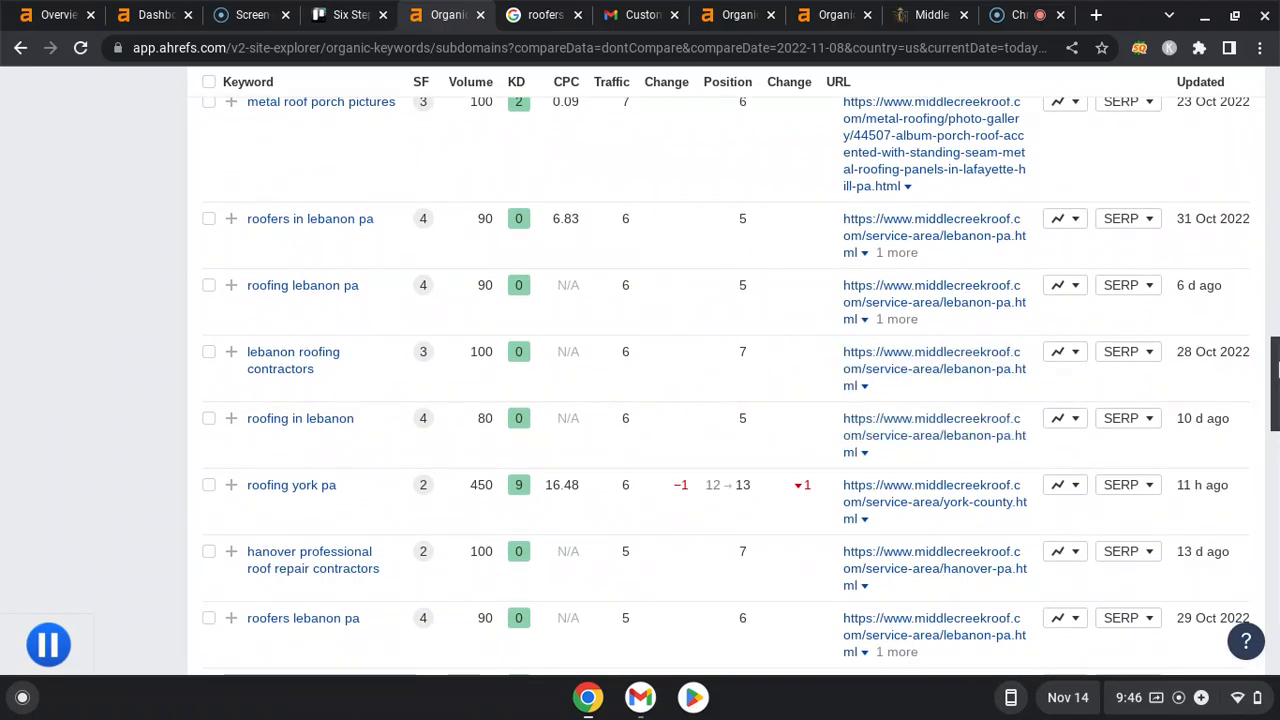
pyautogui.scroll(-3)
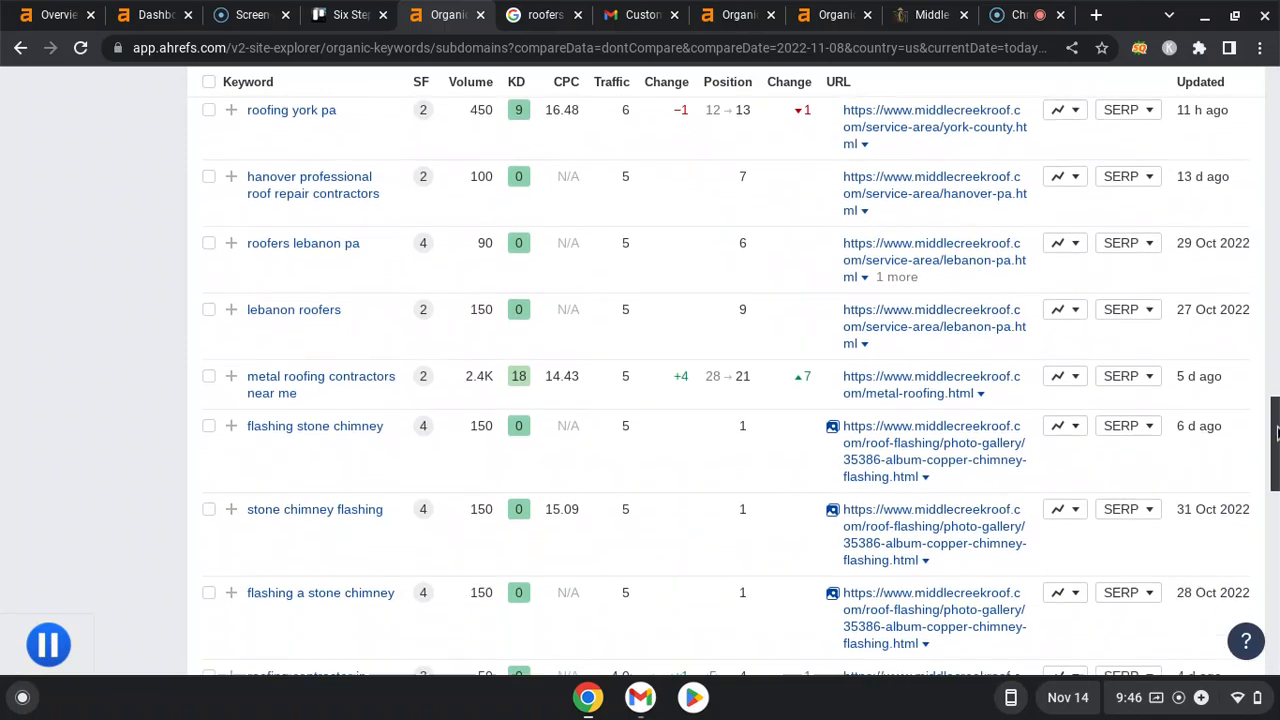
pyautogui.scroll(-3)
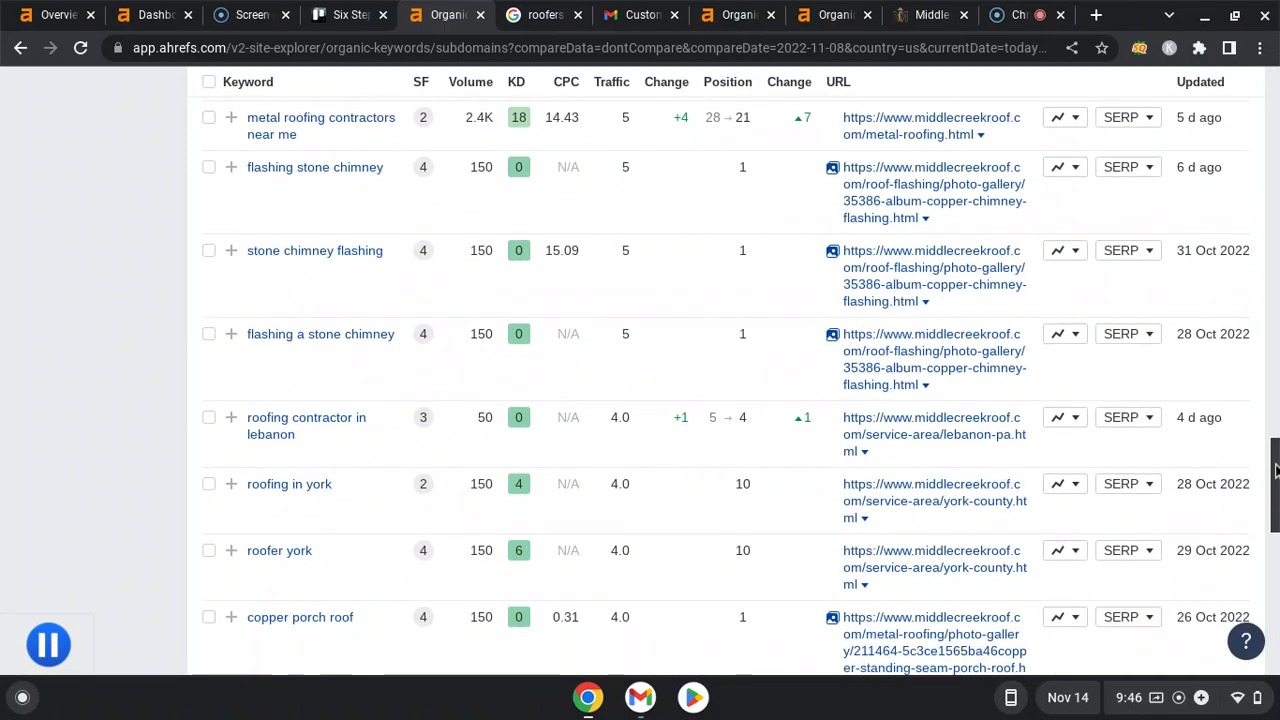
pyautogui.scroll(-3)
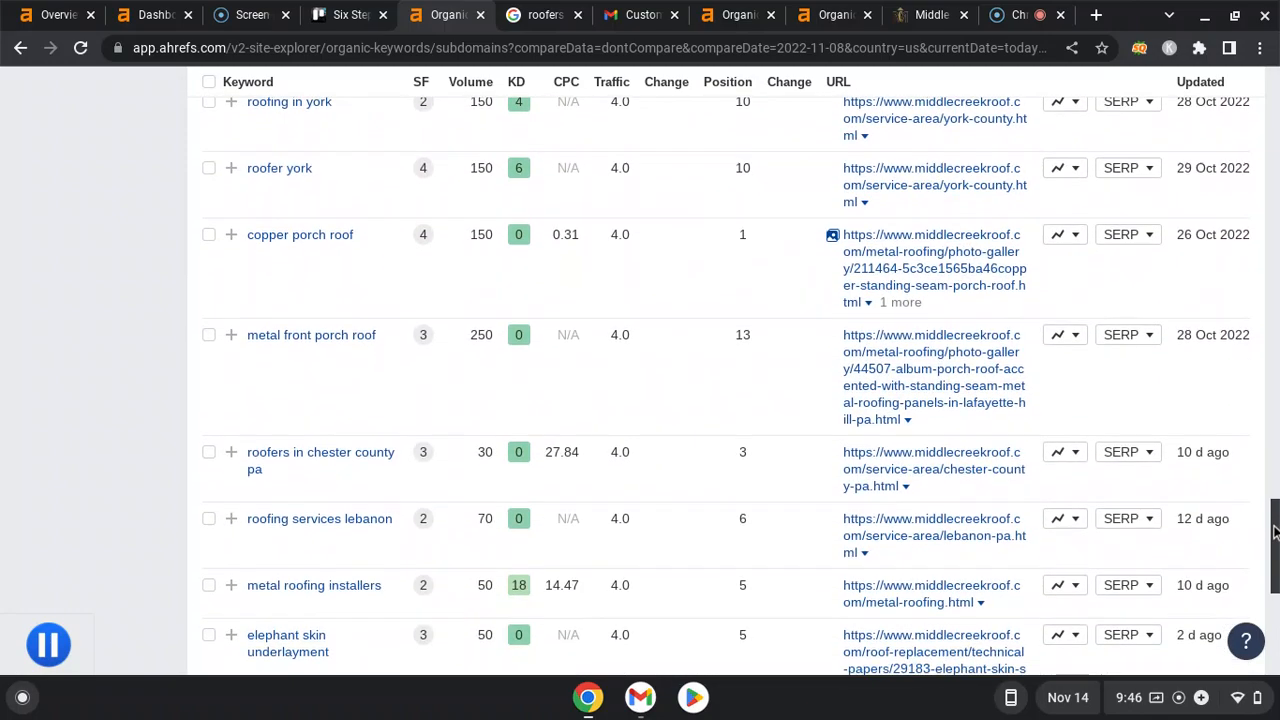
pyautogui.scroll(-3)
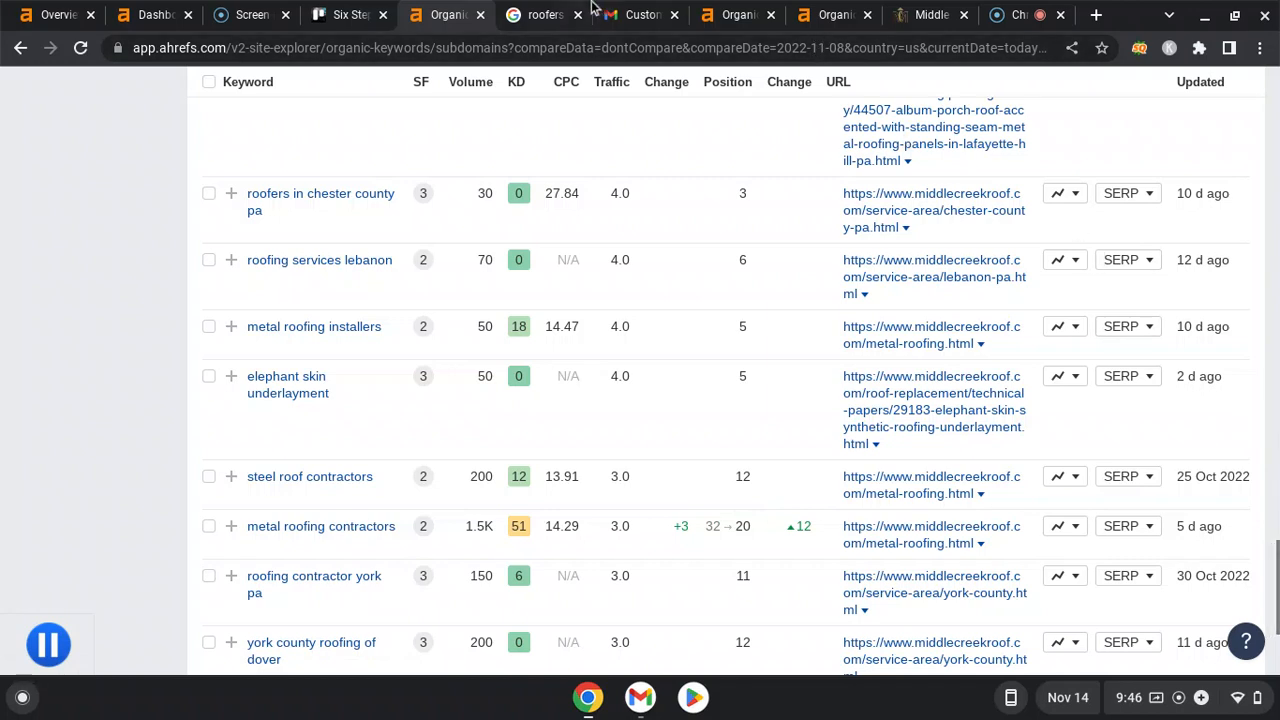
pyautogui.moveTo(930, 14)
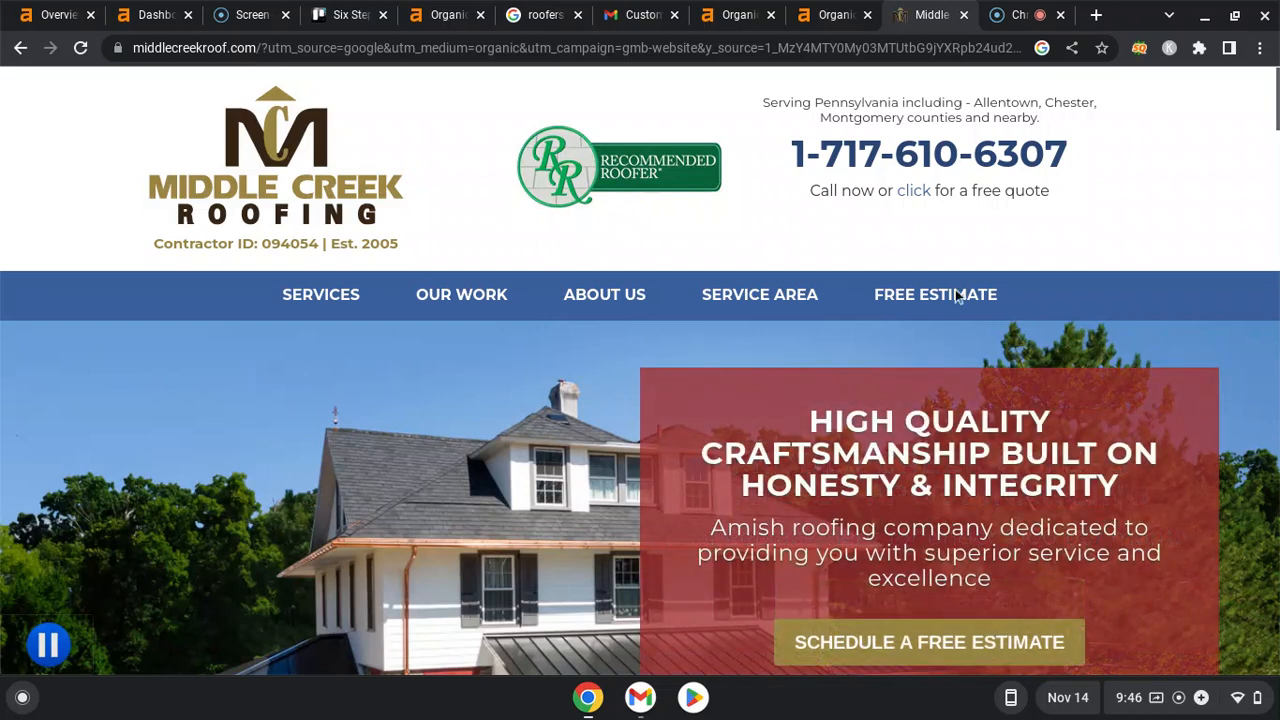
pyautogui.moveTo(48, 644)
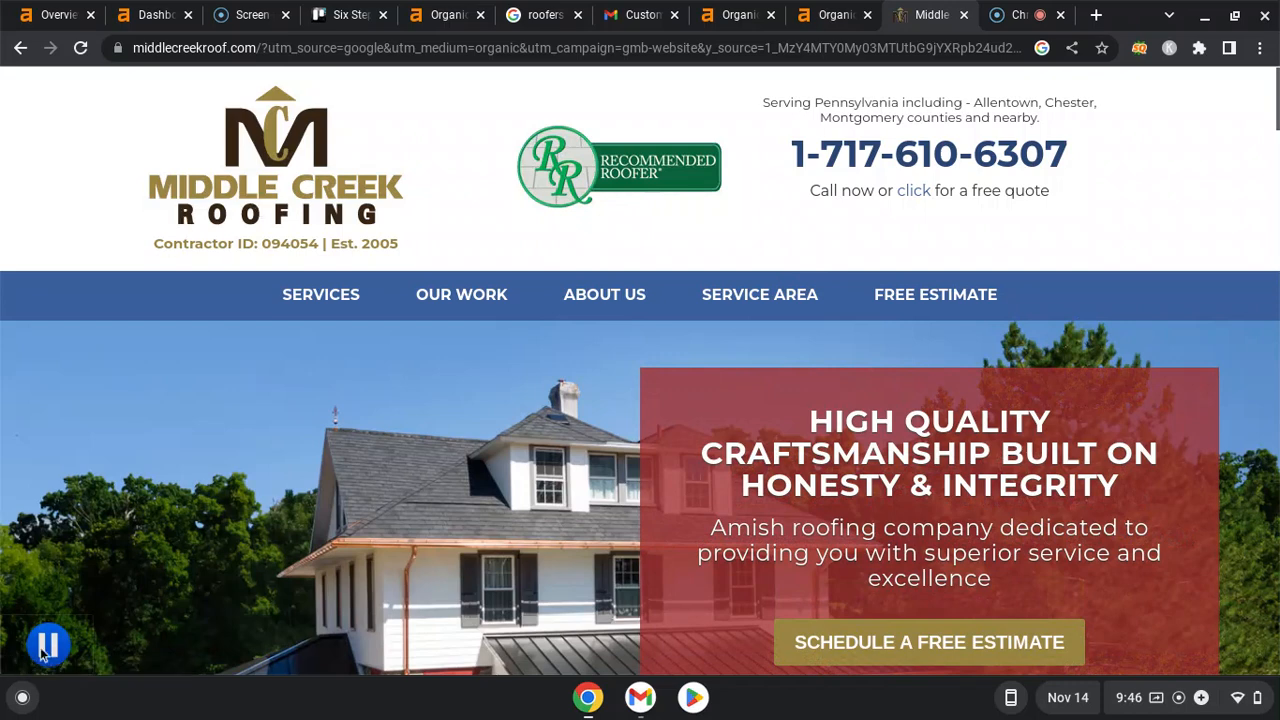